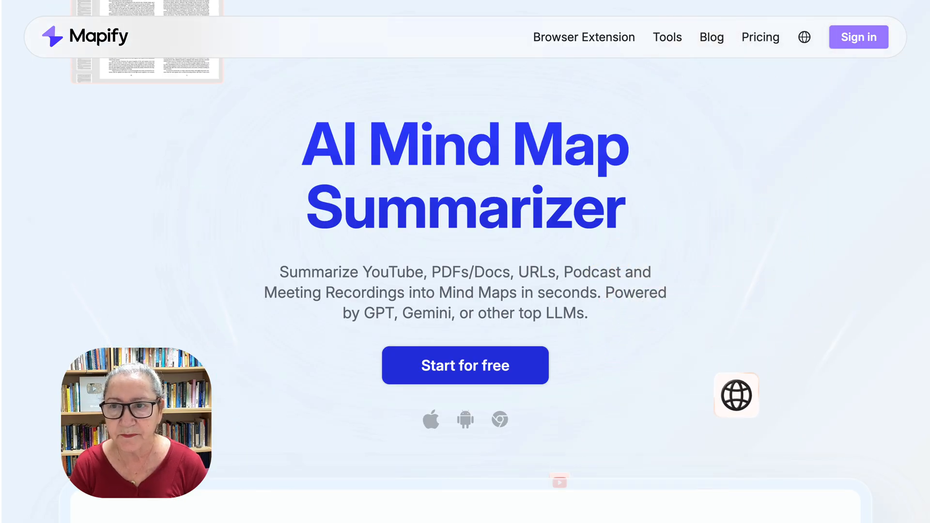
# Step: Start Mapify for free and open the PDF mind map summarizer
pyautogui.click(465, 365)
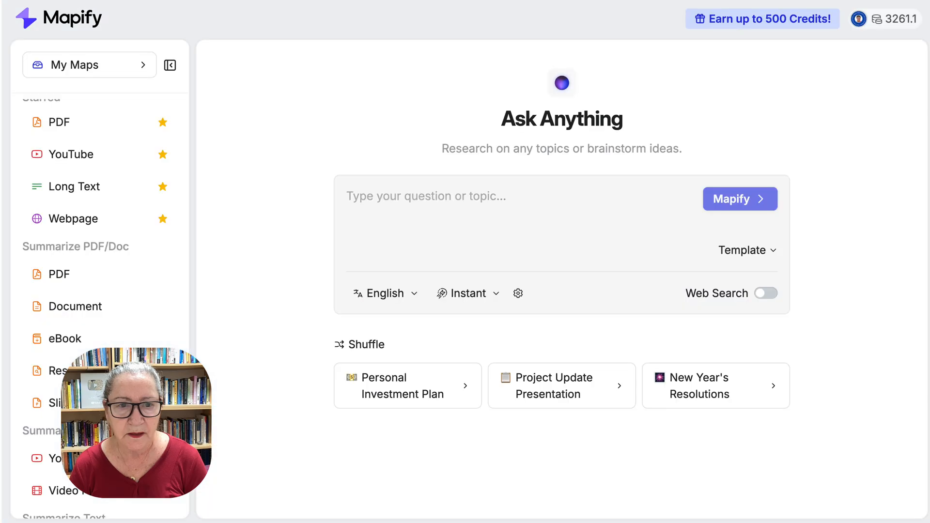
pyautogui.moveTo(60, 270)
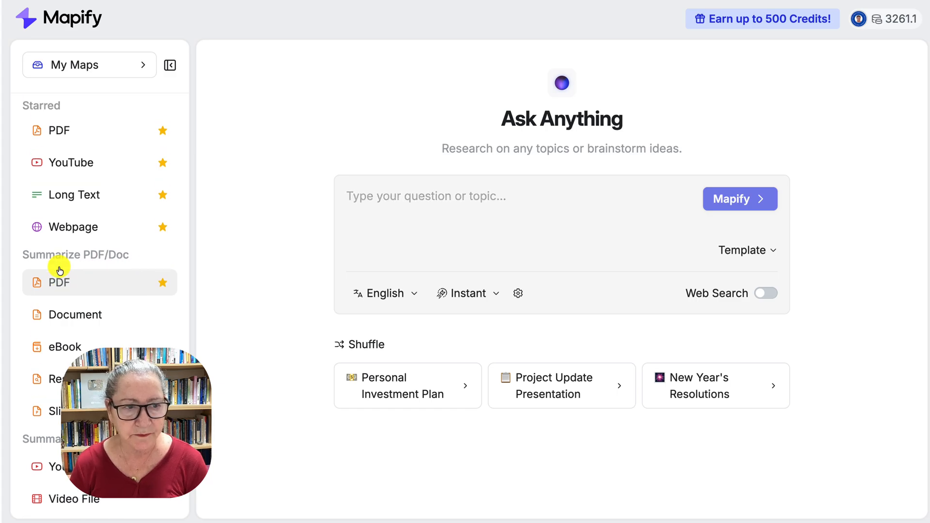
pyautogui.click(59, 282)
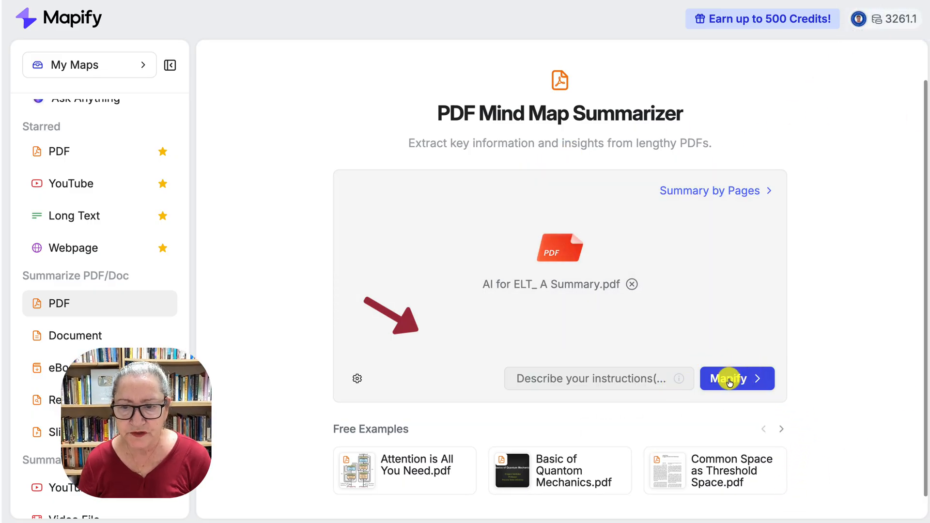
# Step: Generate a map from 'AI for ELT_ A Summary.pdf' and view My Maps > All Maps
pyautogui.click(730, 379)
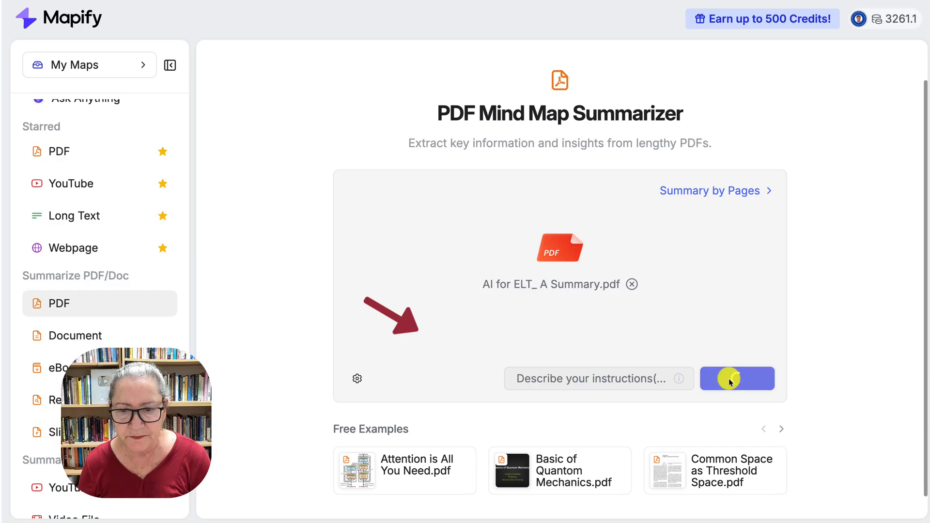
pyautogui.click(737, 378)
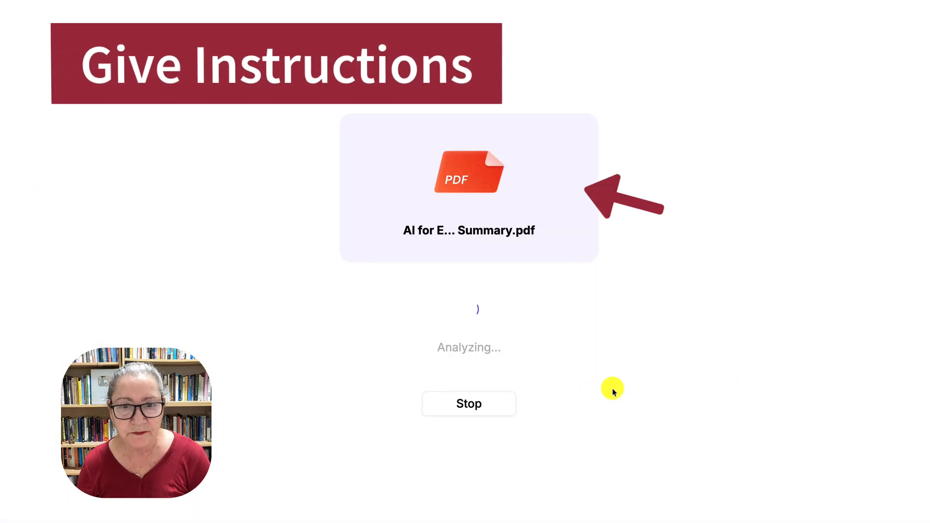
pyautogui.moveTo(590, 395)
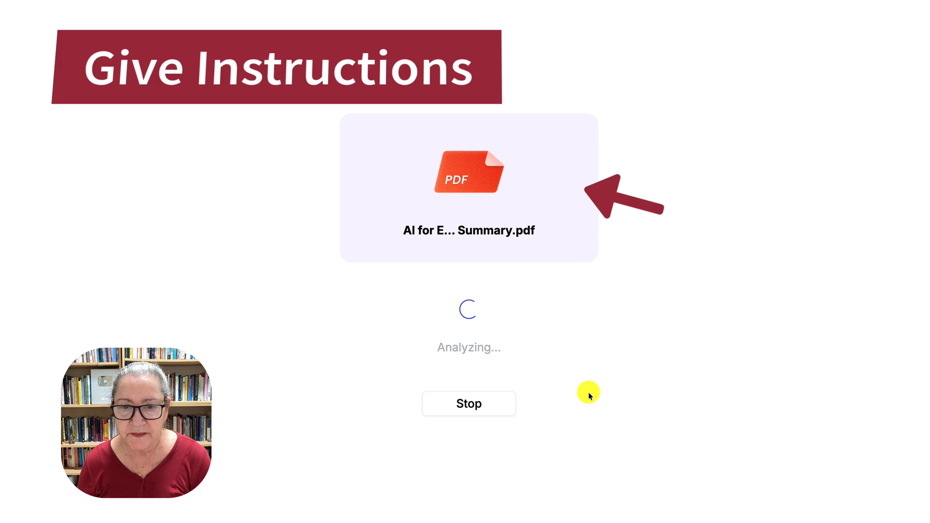
pyautogui.moveTo(587, 365)
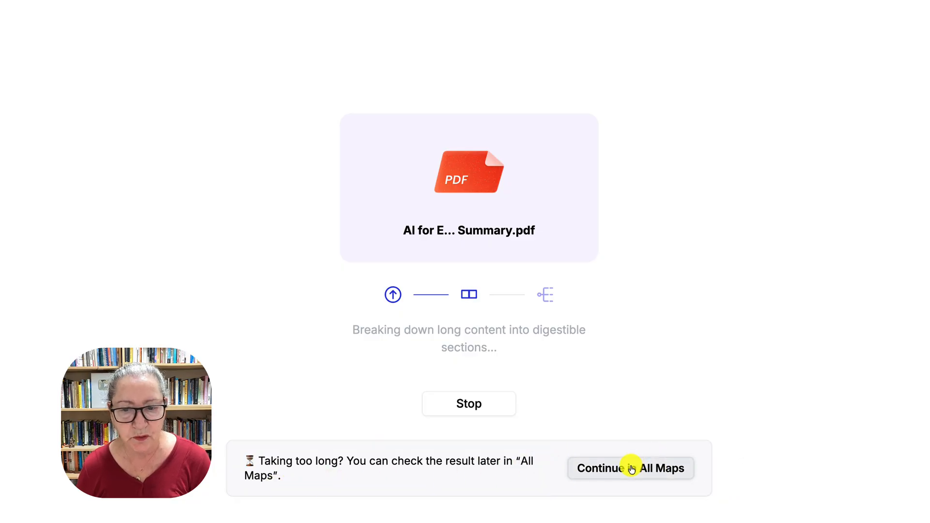
pyautogui.click(630, 469)
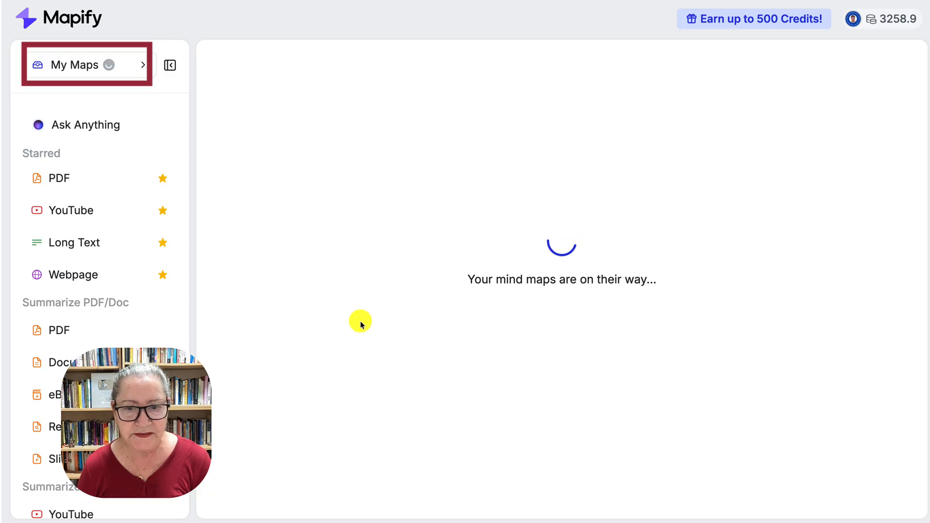
pyautogui.click(78, 64)
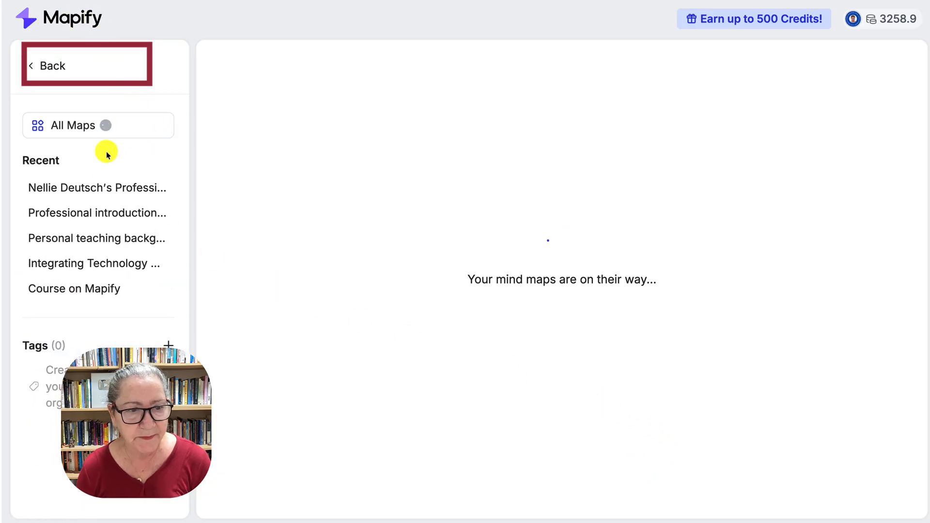
pyautogui.click(72, 125)
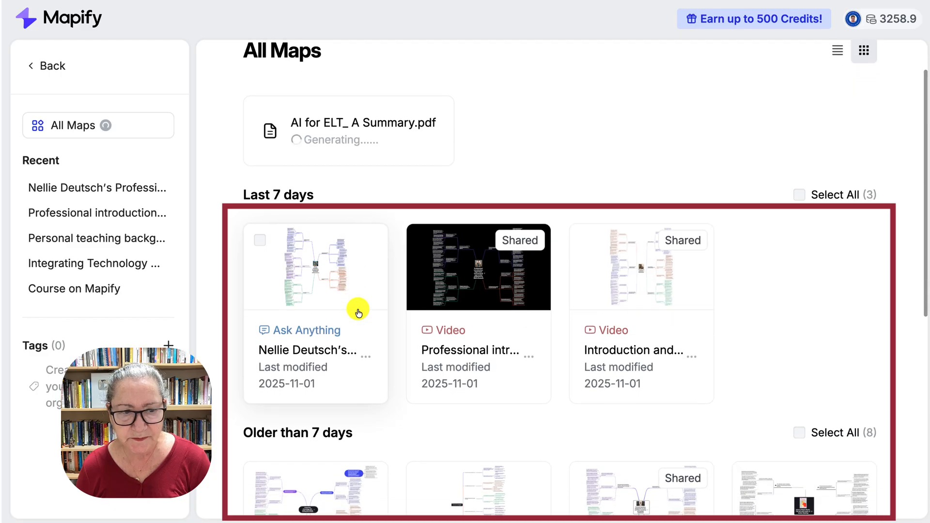
pyautogui.moveTo(310, 314)
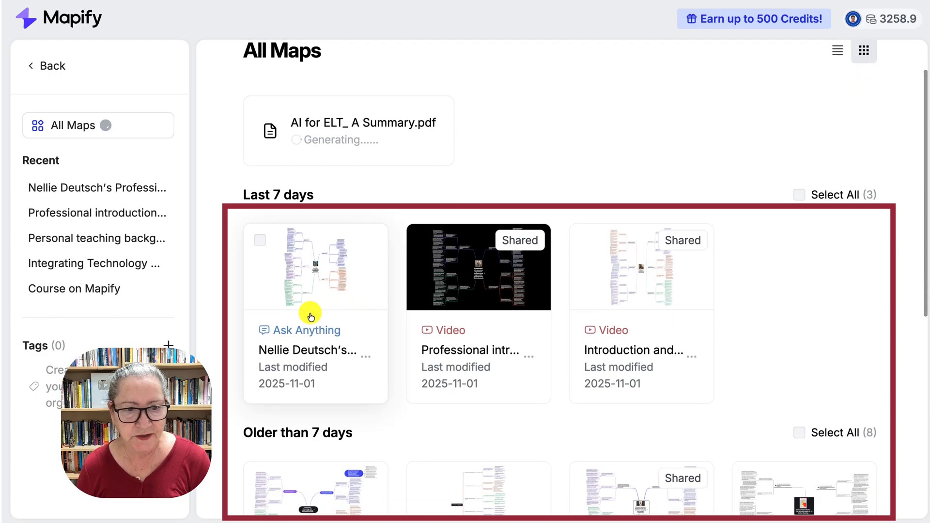
pyautogui.moveTo(323, 288)
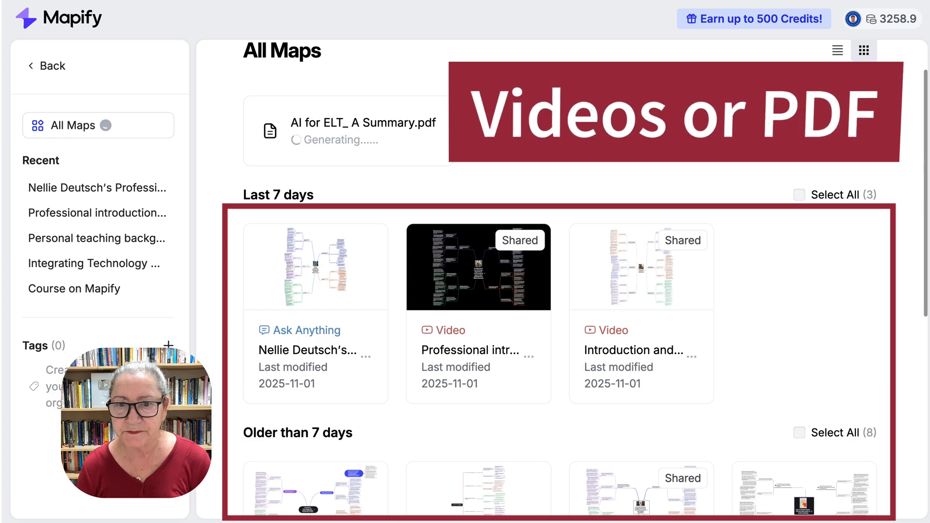
# Step: Open the finished 'AI for ELT: A Summary' map and browse its translation languages
pyautogui.click(349, 130)
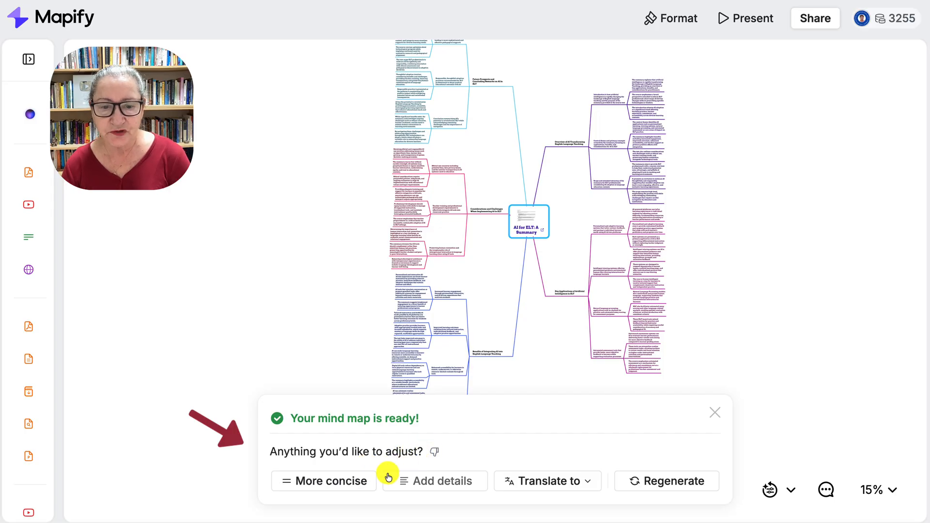
pyautogui.moveTo(341, 480)
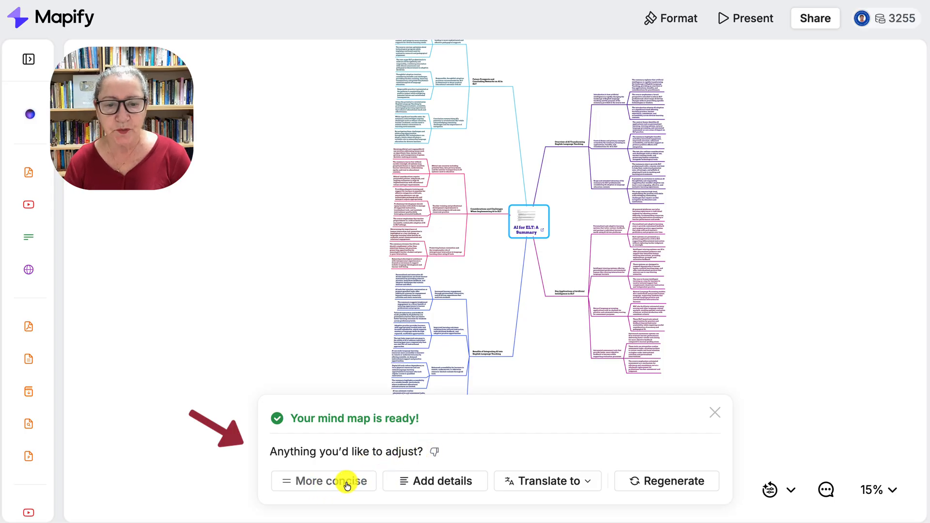
pyautogui.moveTo(589, 485)
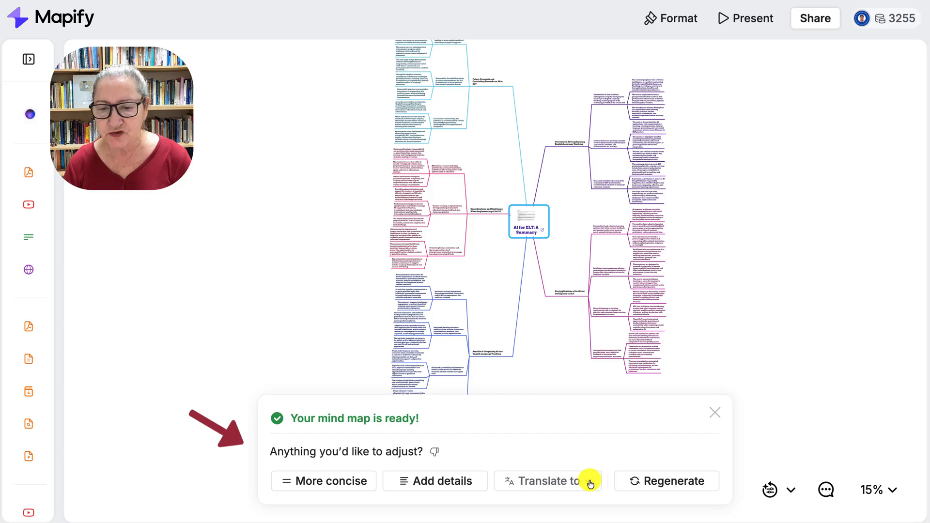
pyautogui.click(547, 480)
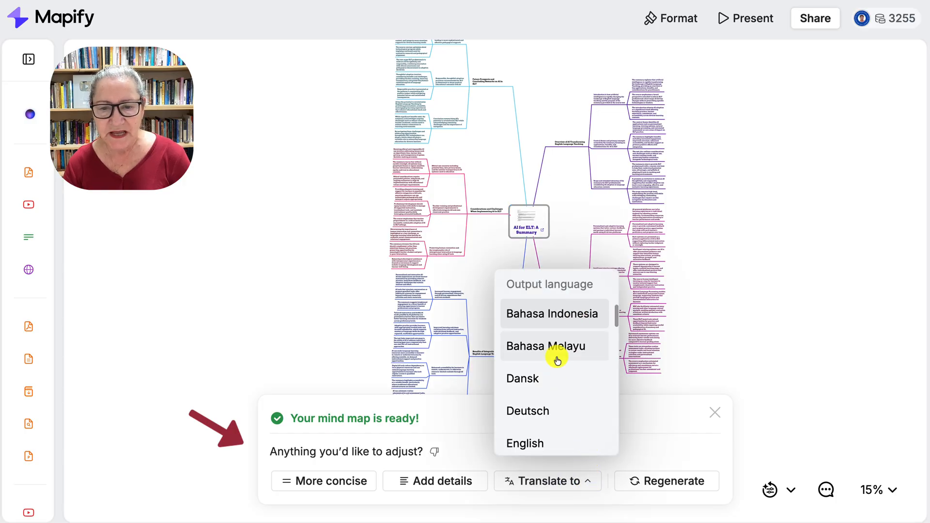
pyautogui.scroll(-3)
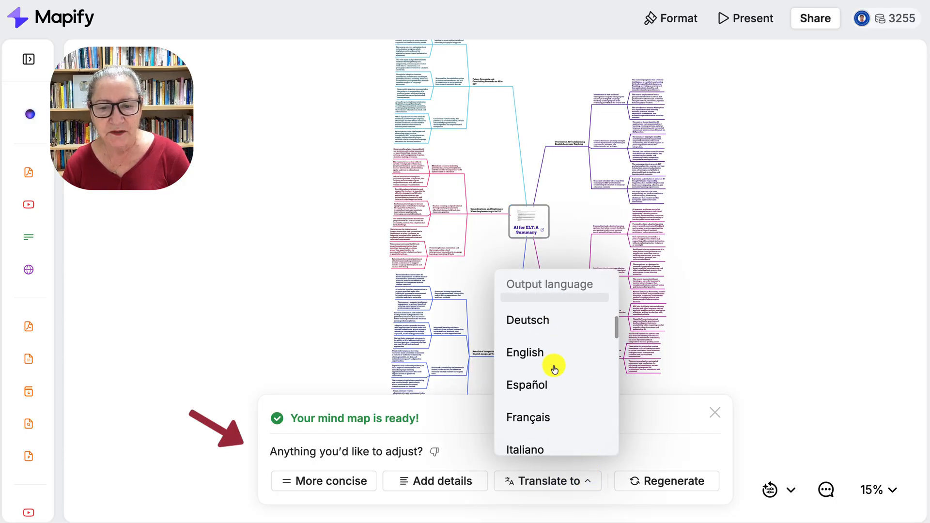
pyautogui.scroll(-3)
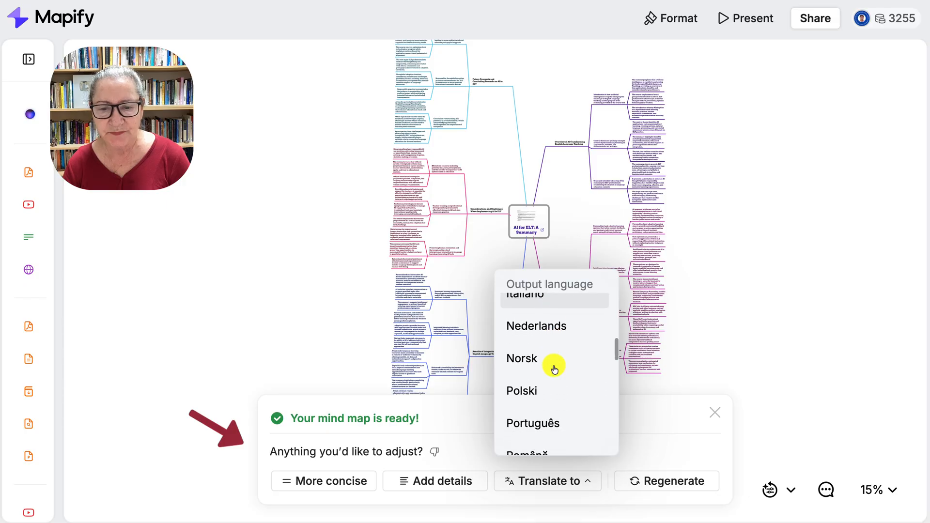
pyautogui.scroll(-3)
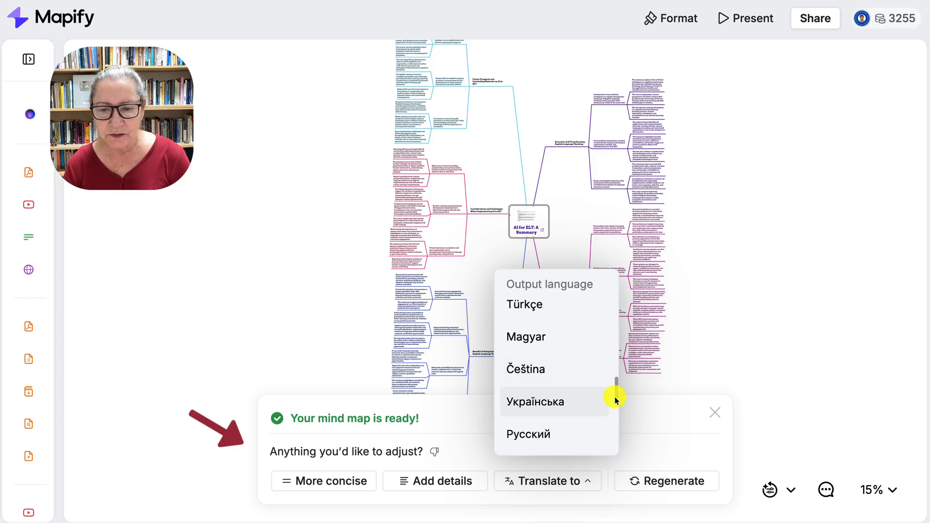
pyautogui.scroll(-3)
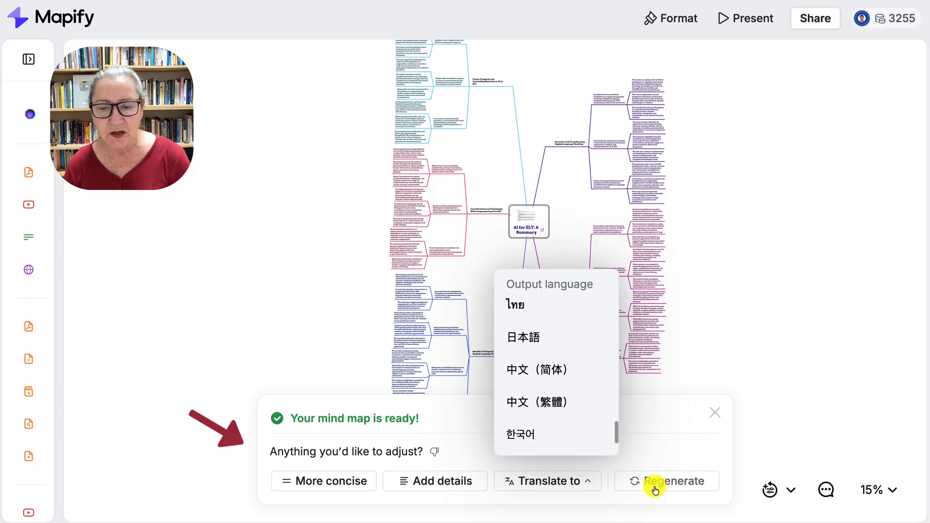
pyautogui.moveTo(826, 490)
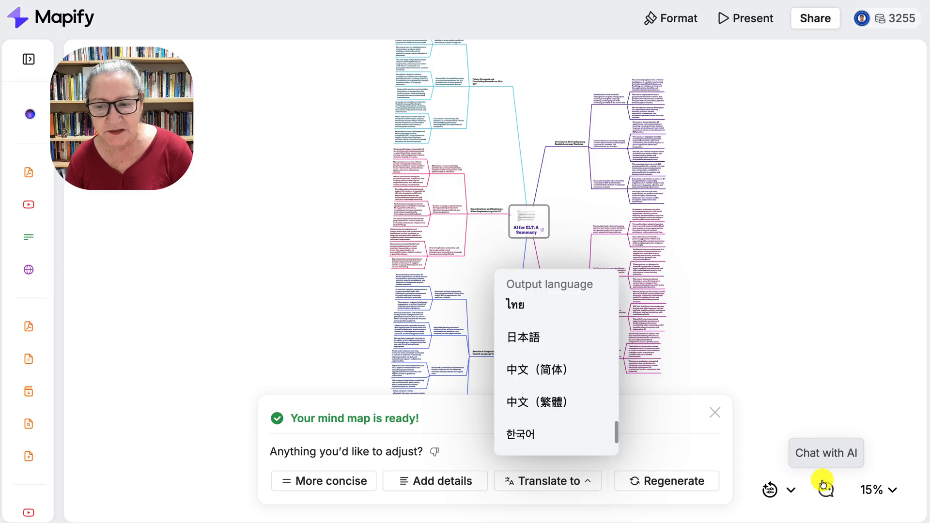
# Step: Show the AI chat's suggested questions and zoom in on the AI for ELT map
pyautogui.click(826, 490)
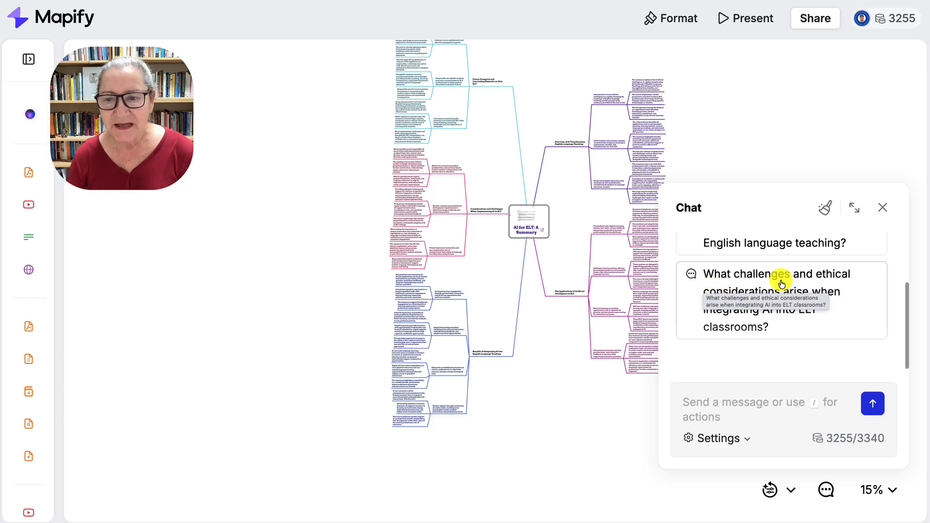
pyautogui.moveTo(844, 316)
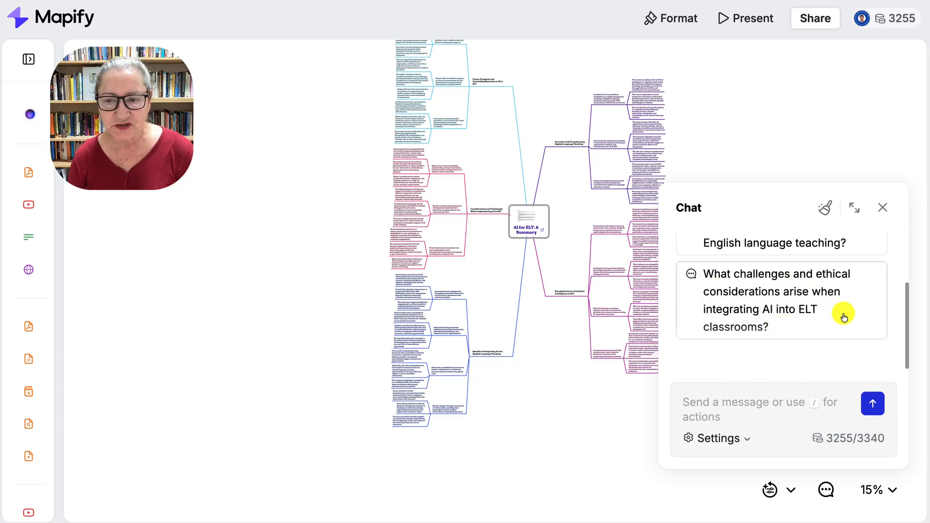
pyautogui.moveTo(800, 320)
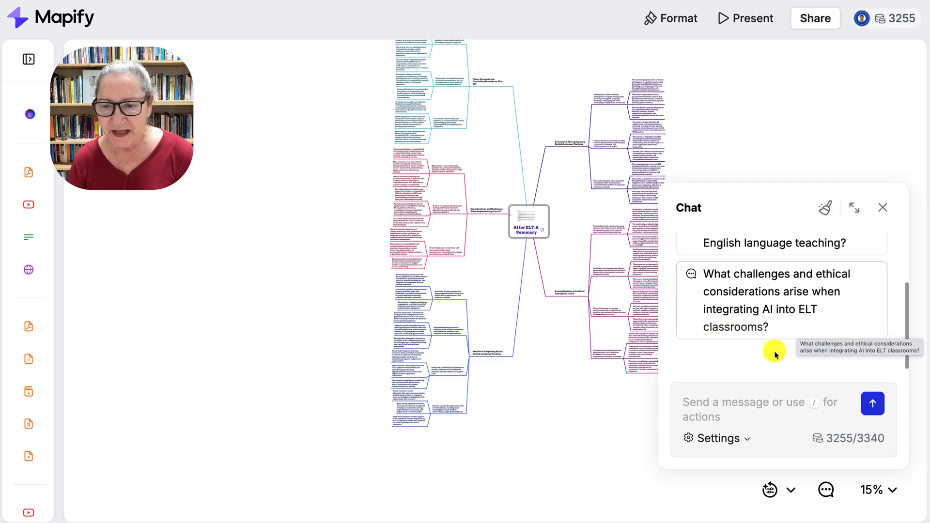
pyautogui.moveTo(795, 273)
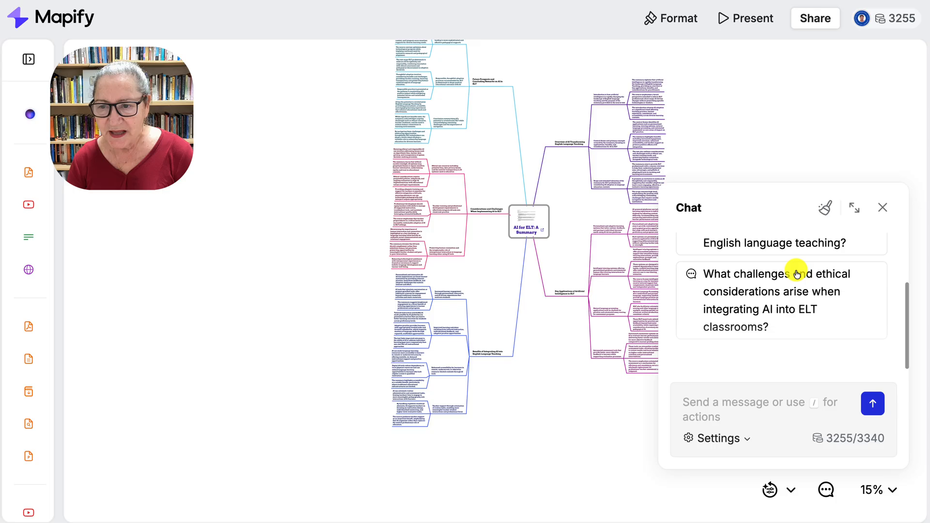
pyautogui.moveTo(826, 209)
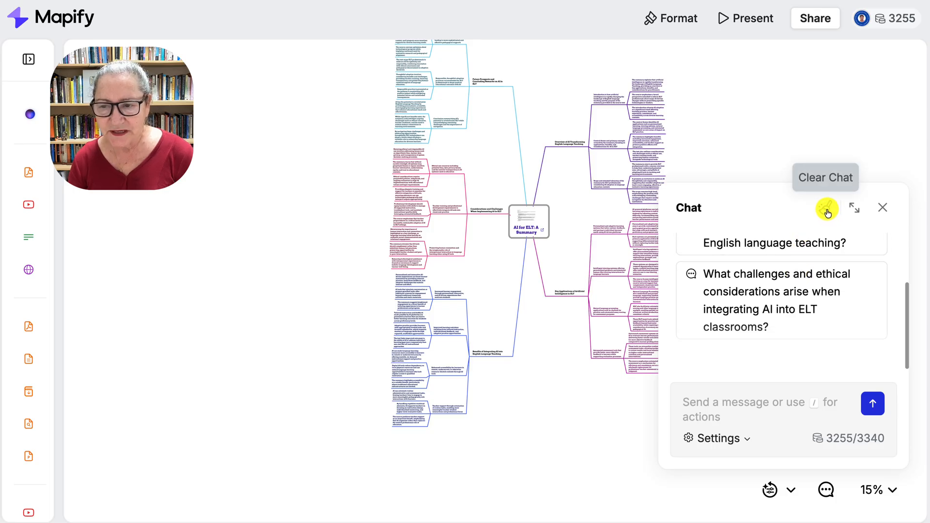
pyautogui.moveTo(867, 492)
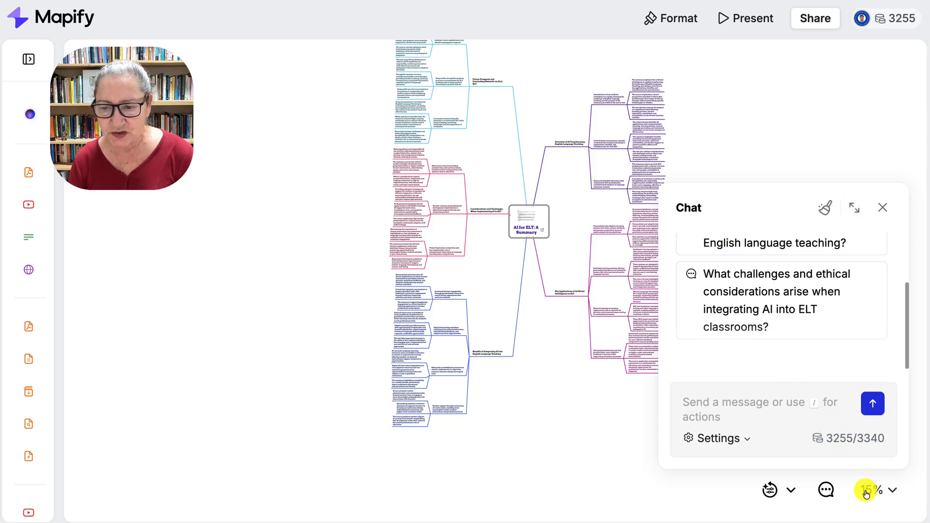
pyautogui.click(890, 493)
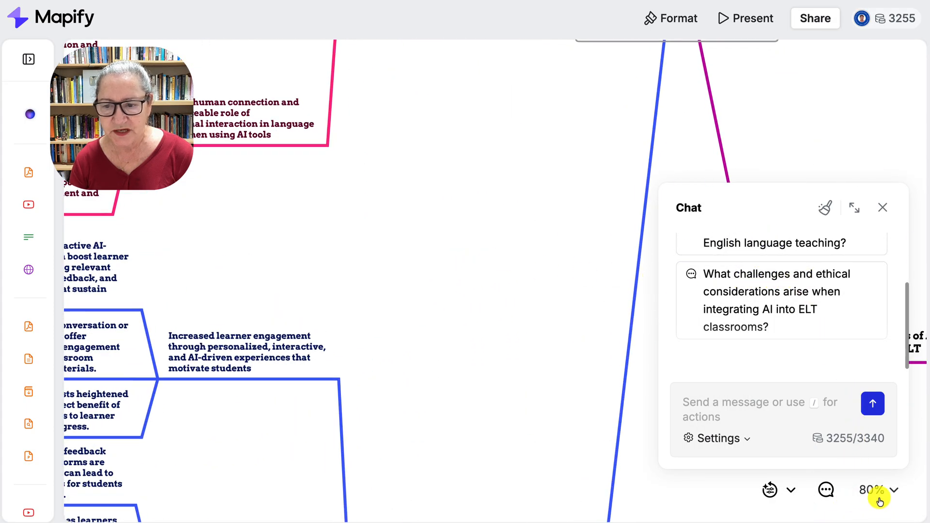
pyautogui.click(874, 490)
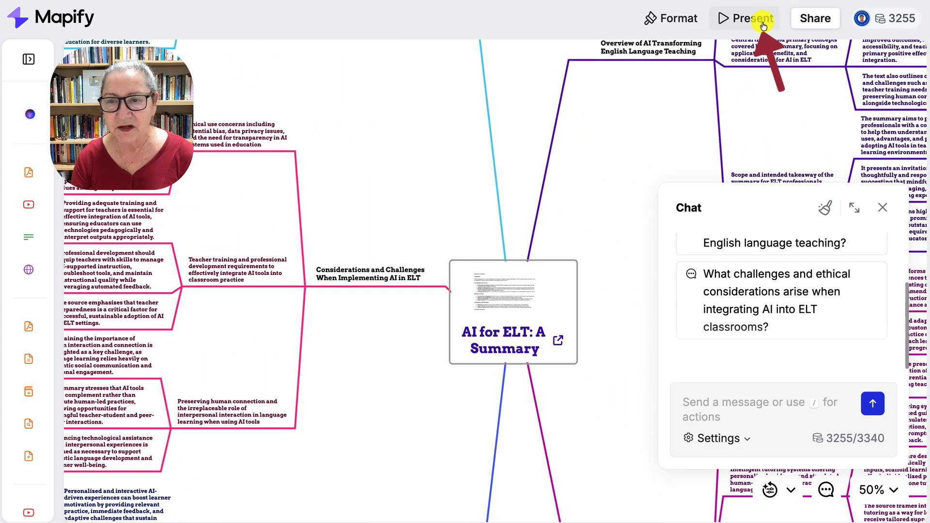
# Step: Present the AI for ELT mind map and advance two slides
pyautogui.click(744, 18)
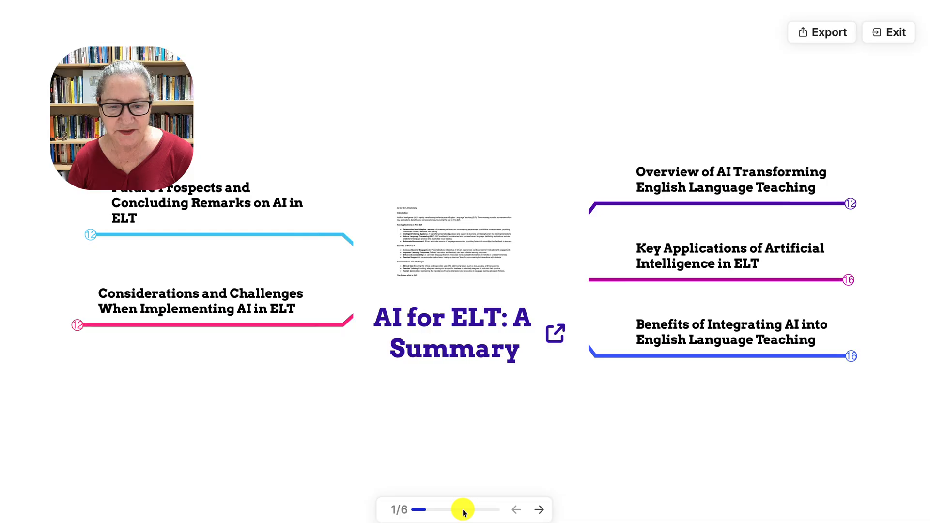
pyautogui.click(538, 522)
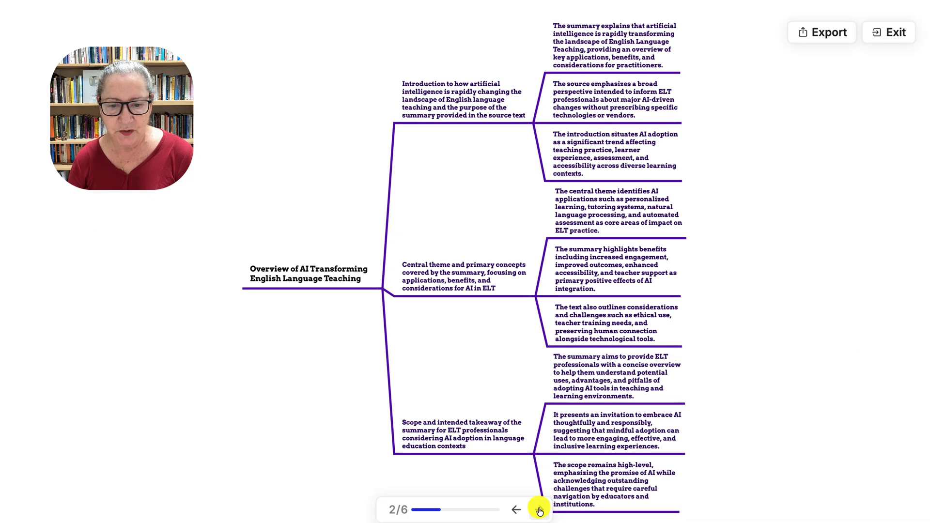
pyautogui.click(537, 510)
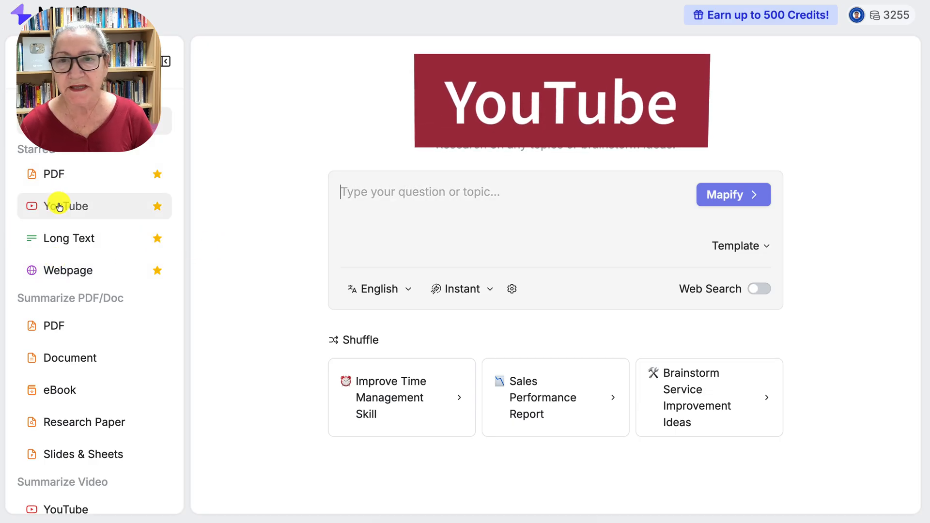
pyautogui.click(64, 206)
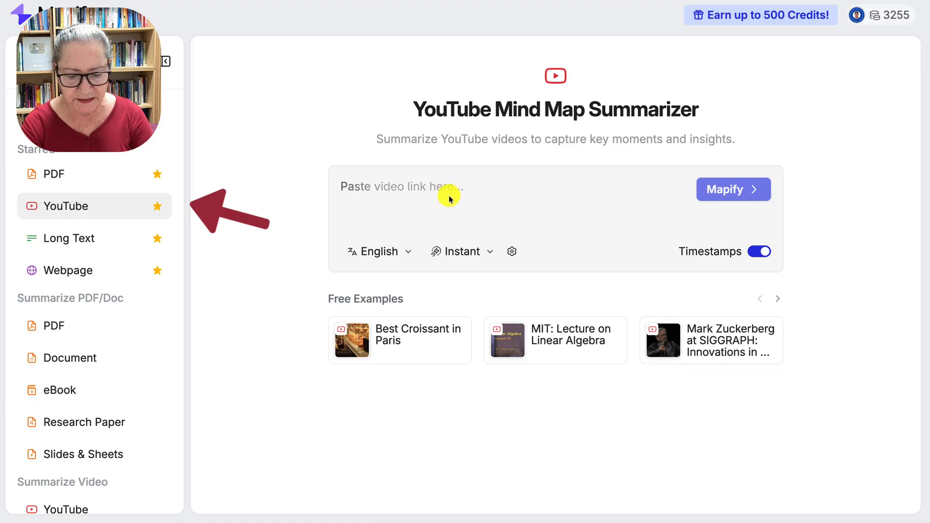
pyautogui.write('https://www.youtube.com/watch?v=hLiOuRttzsk')
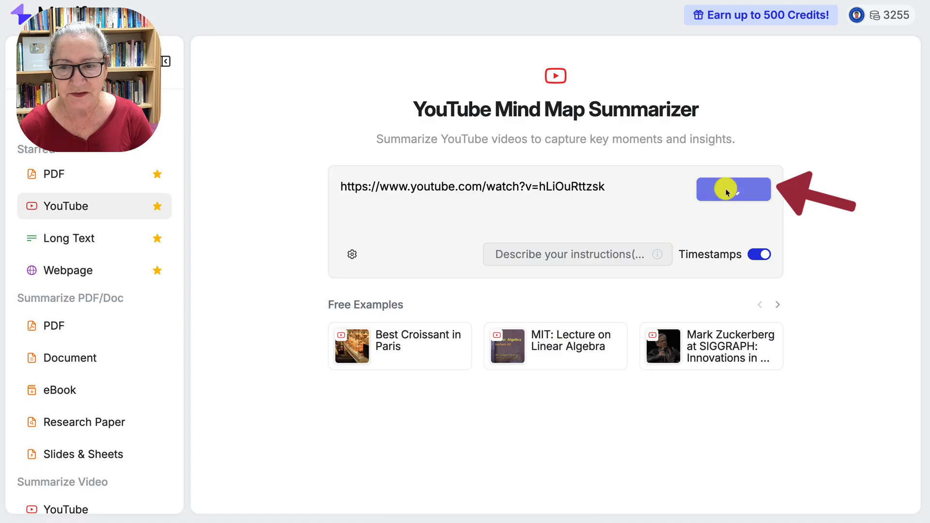
# Step: Generate the 'Tour of the 4-Week TESOL Online Course on Moodle' map and collapse the sidebar
pyautogui.click(734, 189)
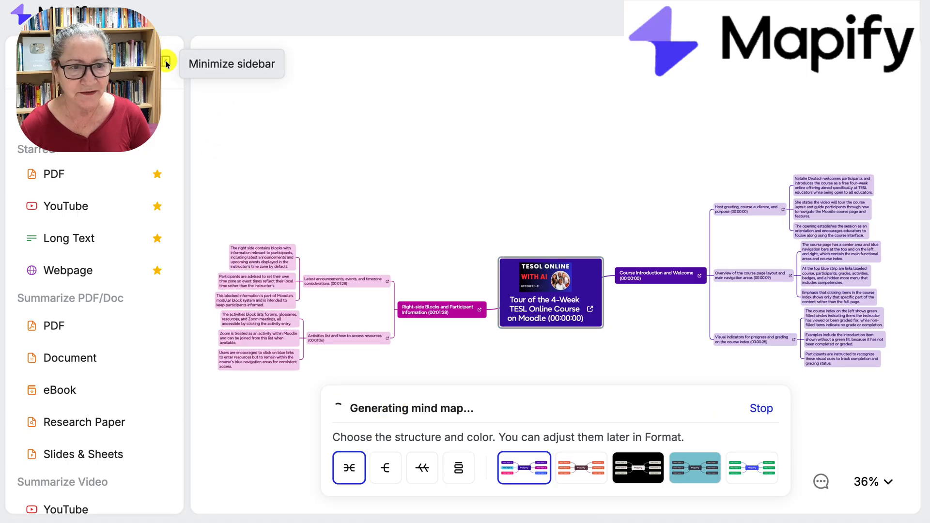
pyautogui.click(168, 64)
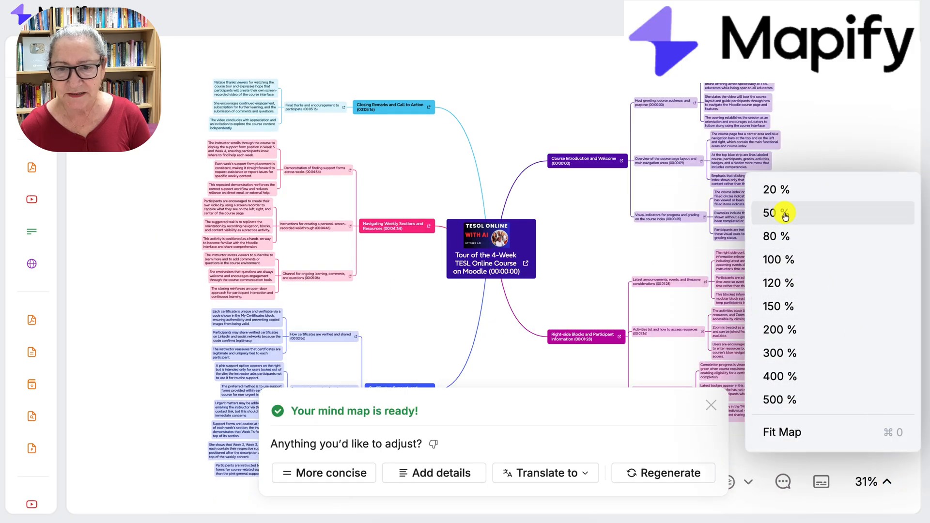
# Step: Zoom the Moodle course tour map out to 50%, then 20%
pyautogui.click(776, 213)
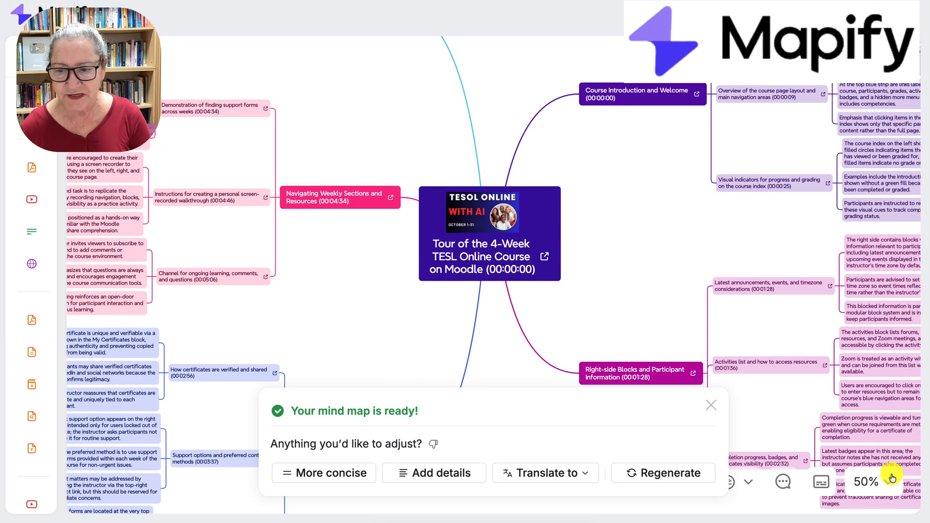
pyautogui.click(867, 481)
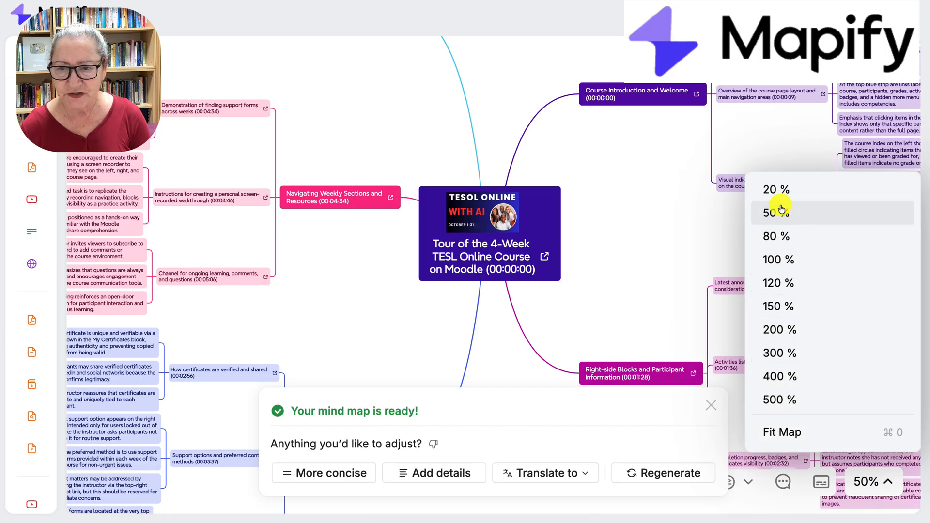
pyautogui.click(773, 190)
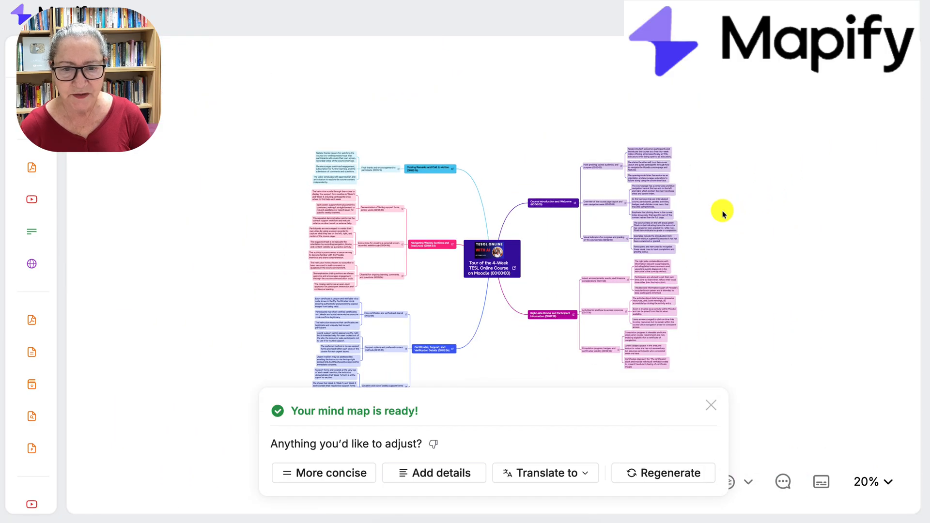
pyautogui.click(876, 482)
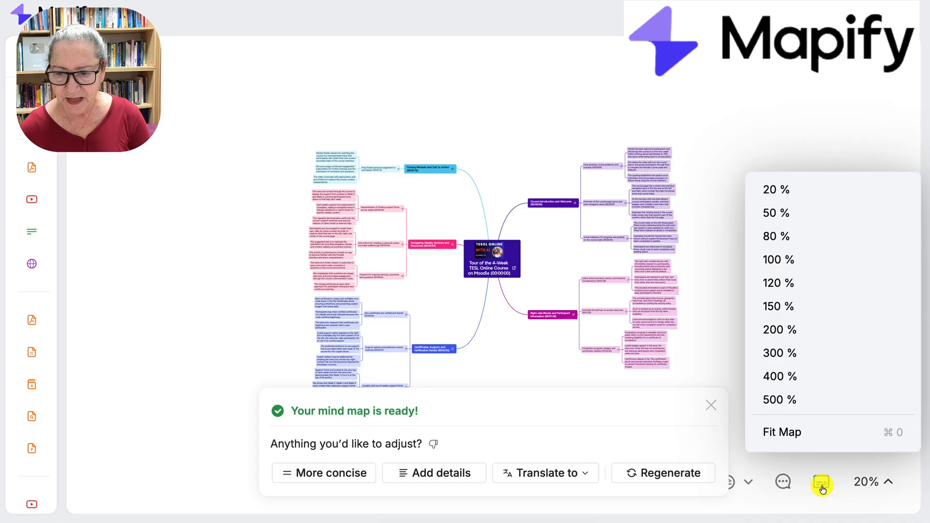
# Step: Review the timestamped transcript, add details, and browse then close the chat suggestions
pyautogui.click(820, 487)
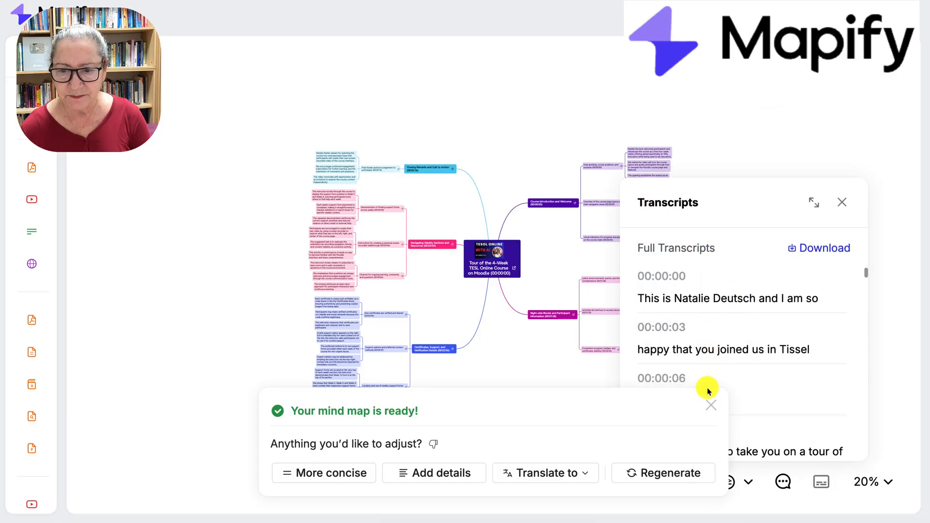
pyautogui.moveTo(438, 420)
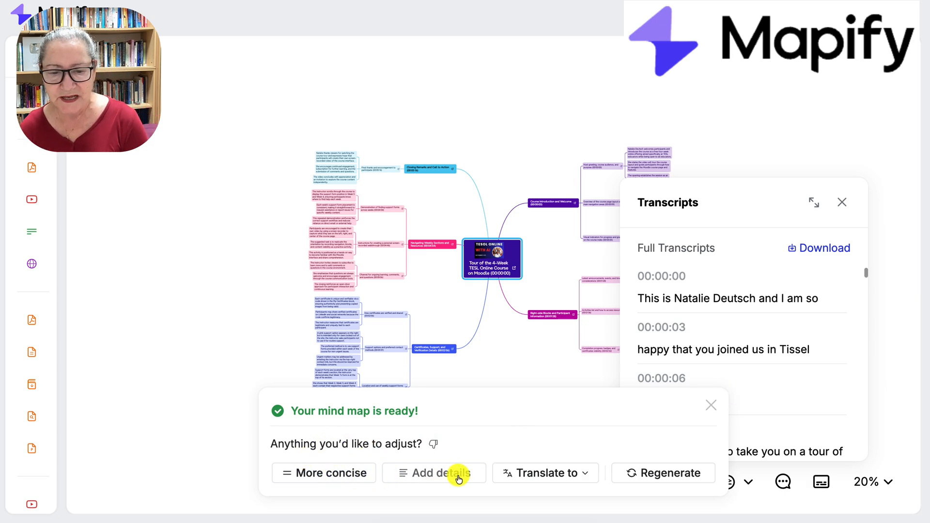
pyautogui.click(544, 472)
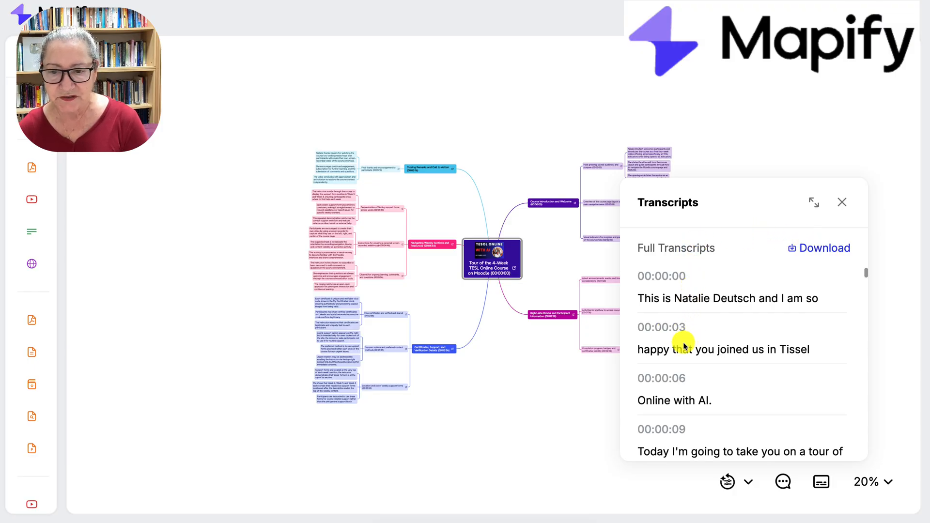
pyautogui.moveTo(683, 342)
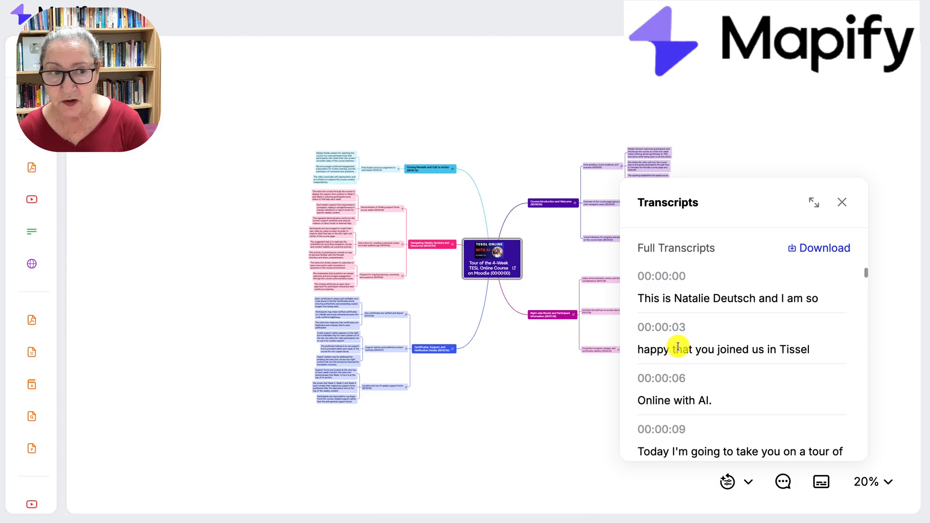
pyautogui.moveTo(683, 362)
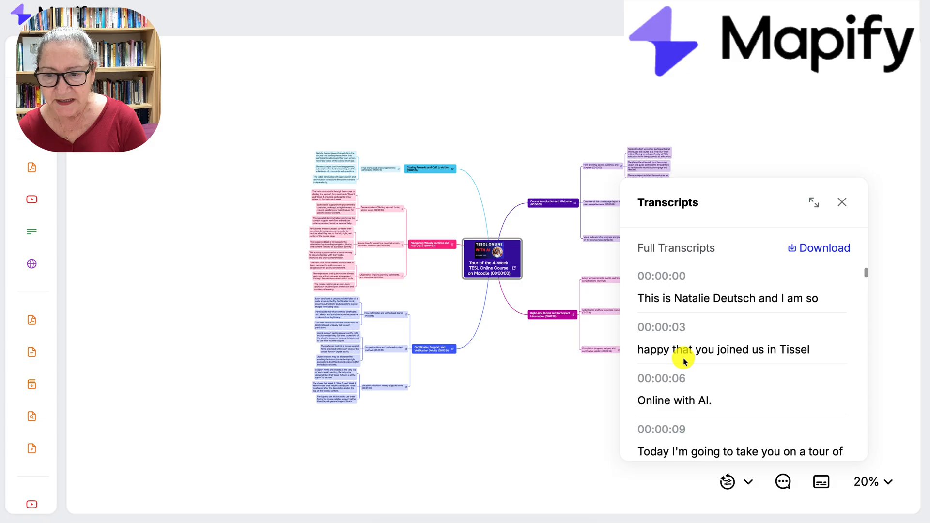
pyautogui.scroll(-3)
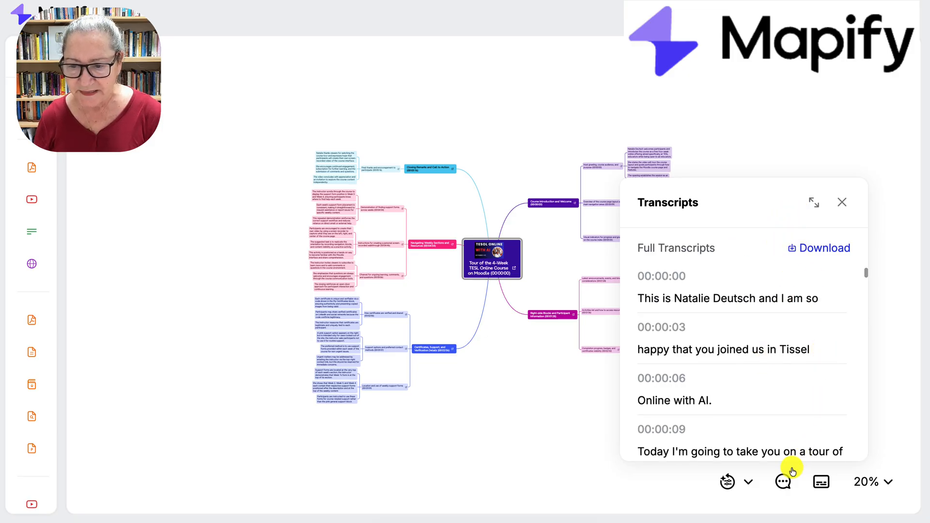
pyautogui.click(783, 481)
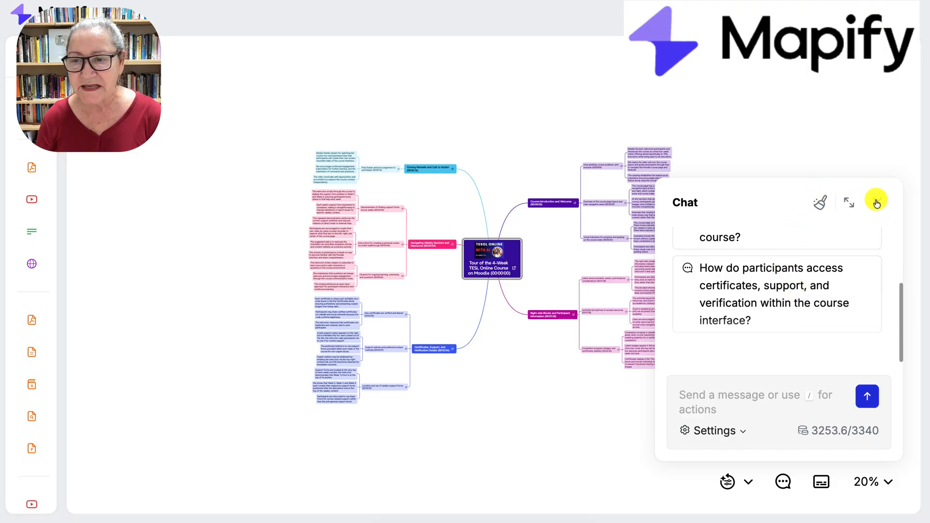
pyautogui.click(874, 201)
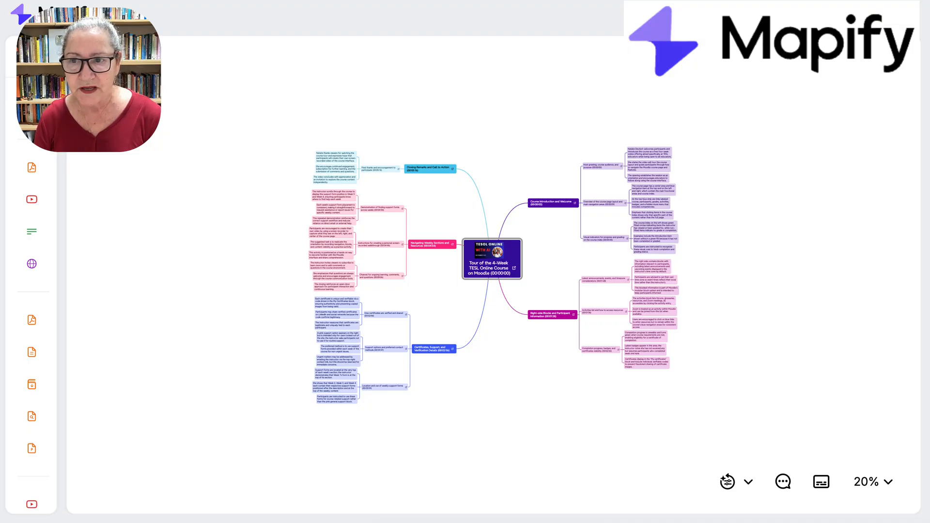
# Step: Enable the public share link for the Moodle course tour map
pyautogui.click(625, 260)
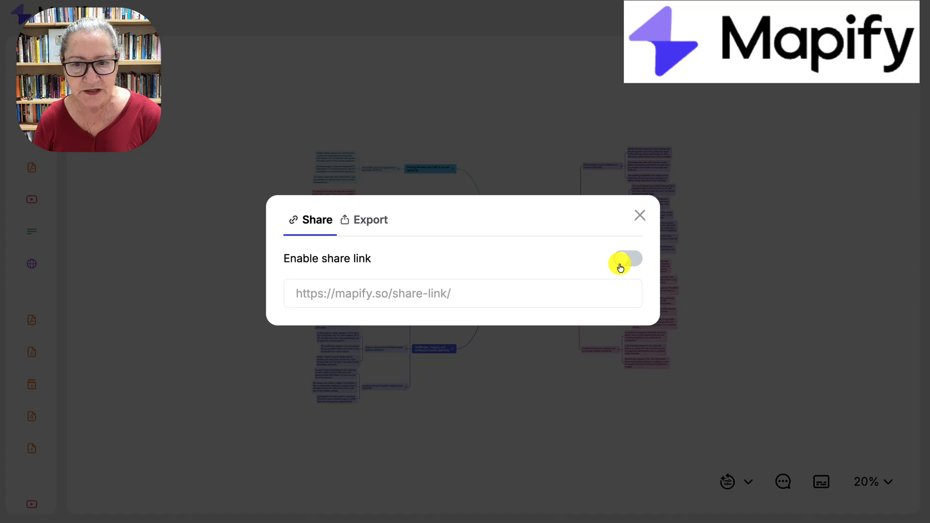
pyautogui.click(639, 215)
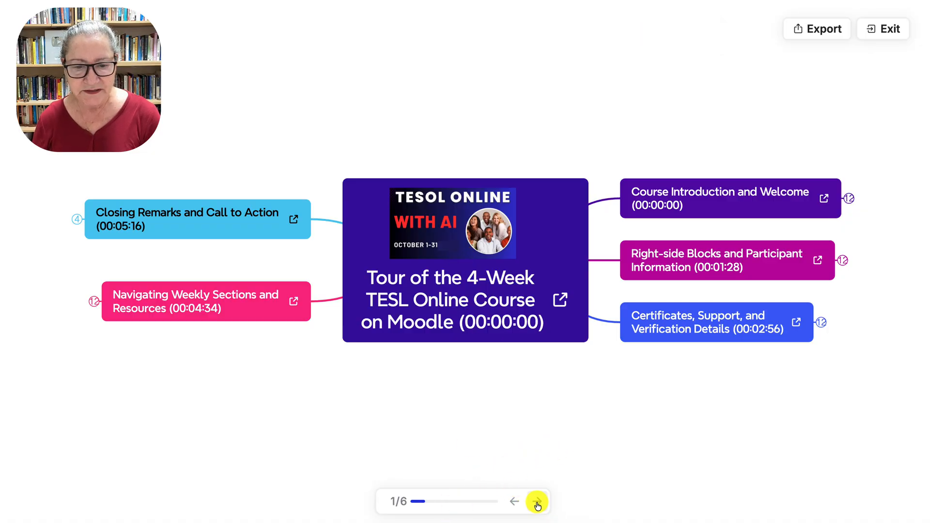
# Step: Advance three slides through the Moodle course tour presentation
pyautogui.click(536, 501)
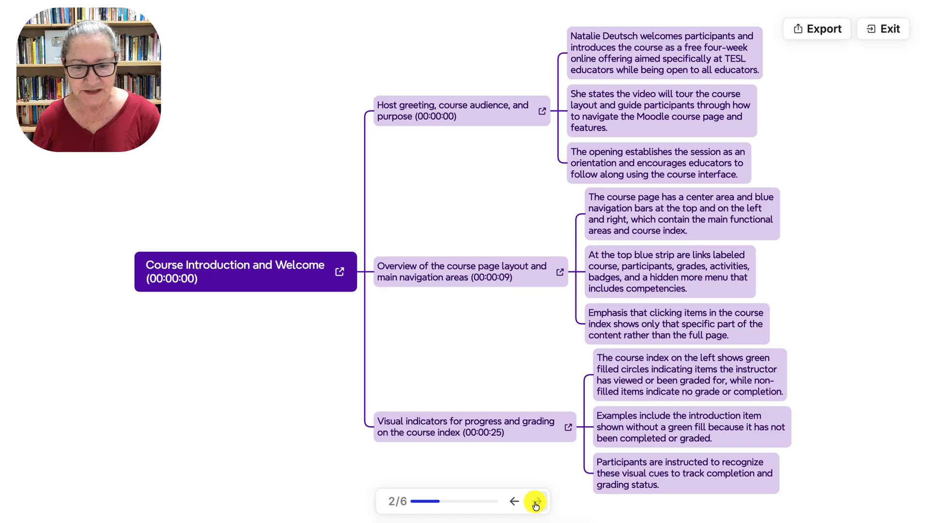
pyautogui.click(538, 515)
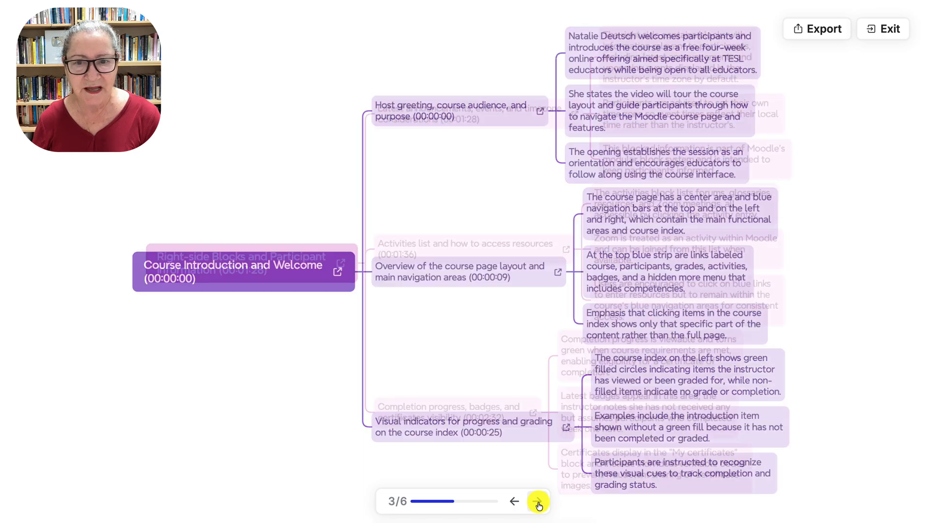
pyautogui.click(536, 501)
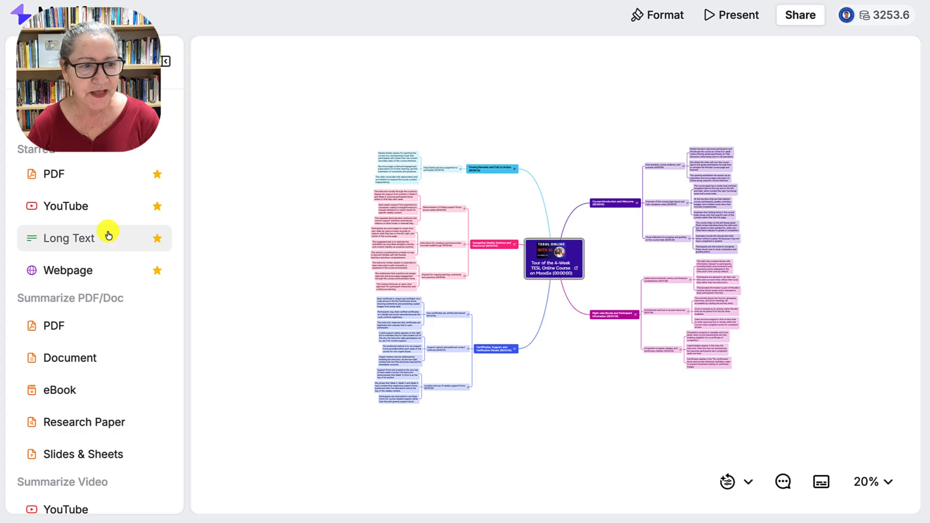
pyautogui.moveTo(82, 227)
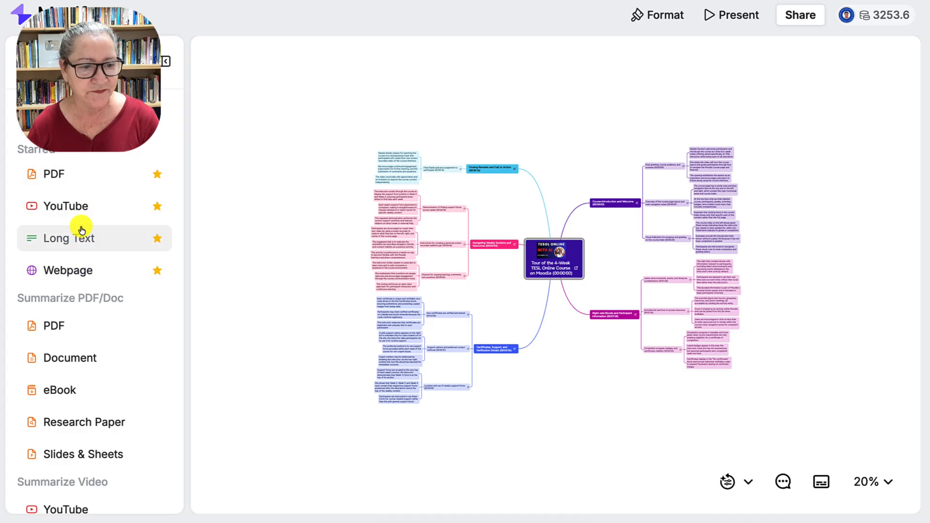
# Step: Scroll the sidebar to reveal more summarizer tools such as Research Paper and Long Text
pyautogui.scroll(-3)
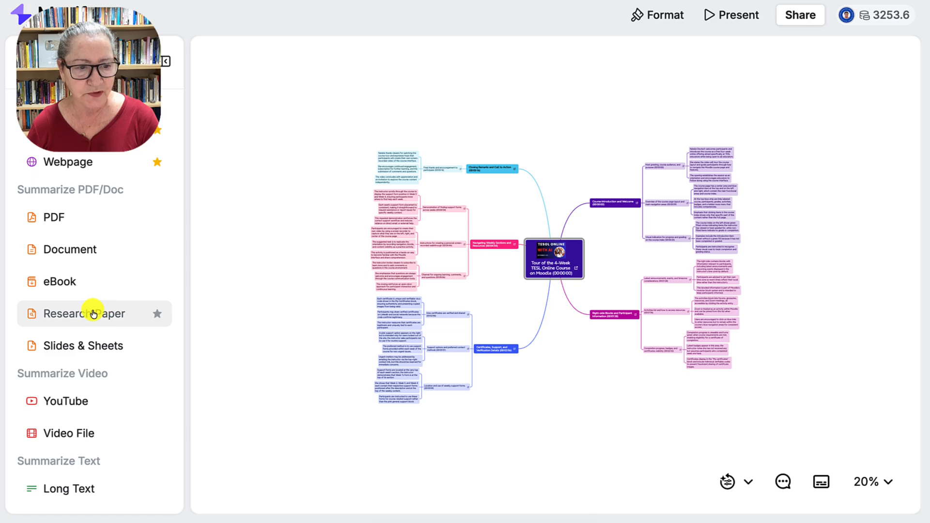
pyautogui.moveTo(82, 340)
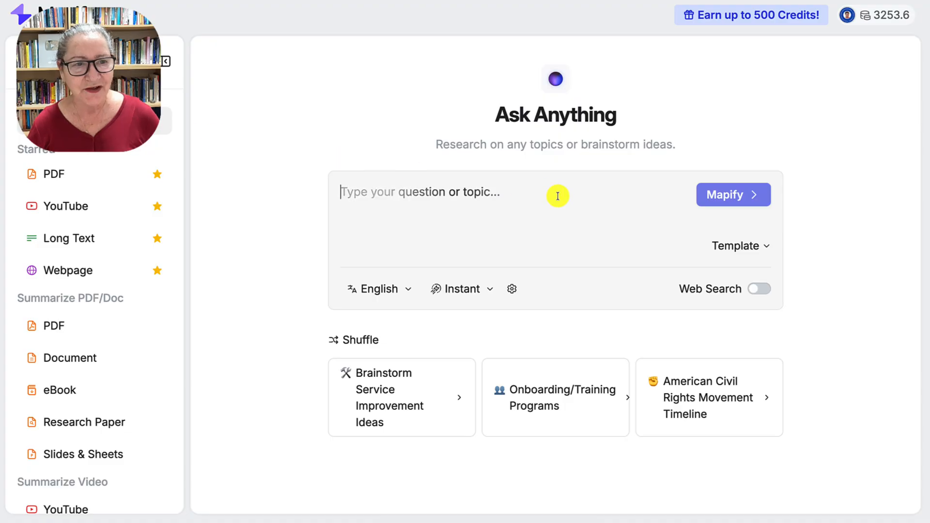
# Step: Collapse the sidebar and mapify the question 'How can AI support reflective teaching in TESOL Online?'
pyautogui.click(166, 61)
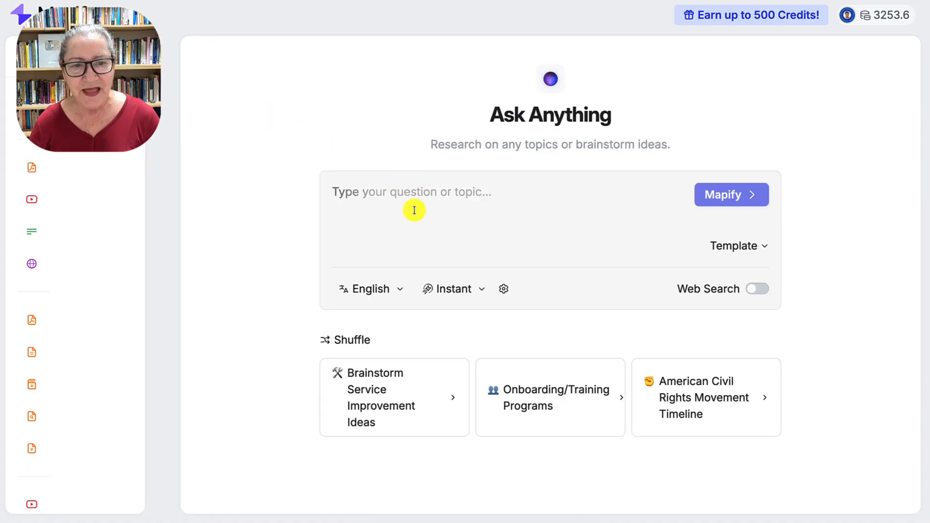
pyautogui.write('How can AI support reflective teaching?')
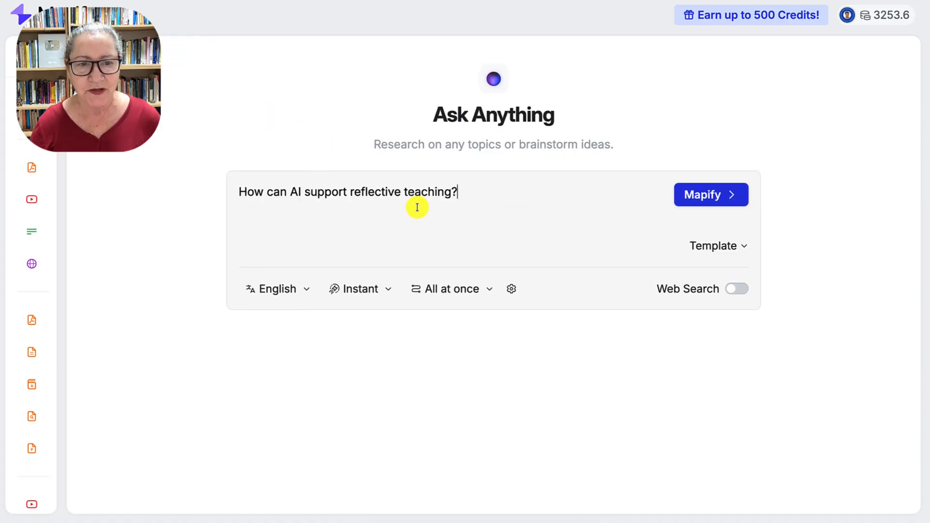
pyautogui.moveTo(451, 203)
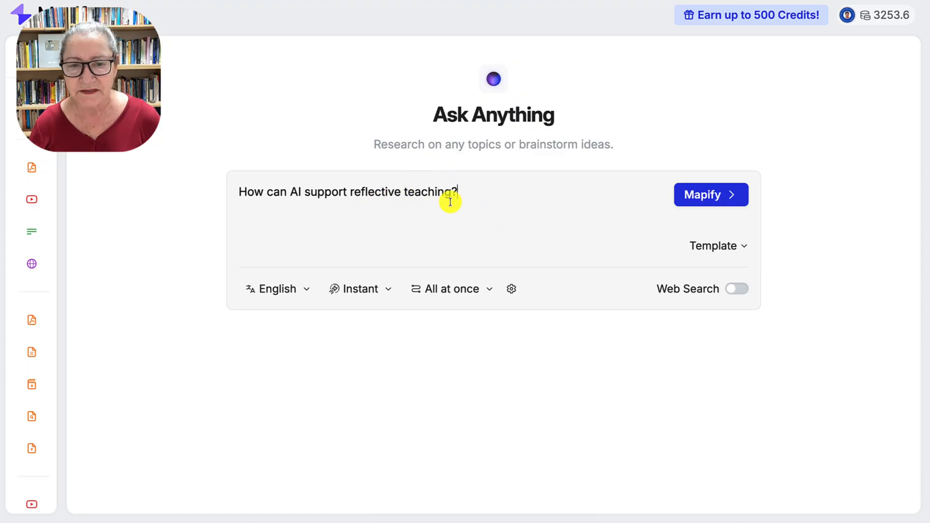
pyautogui.write('in')
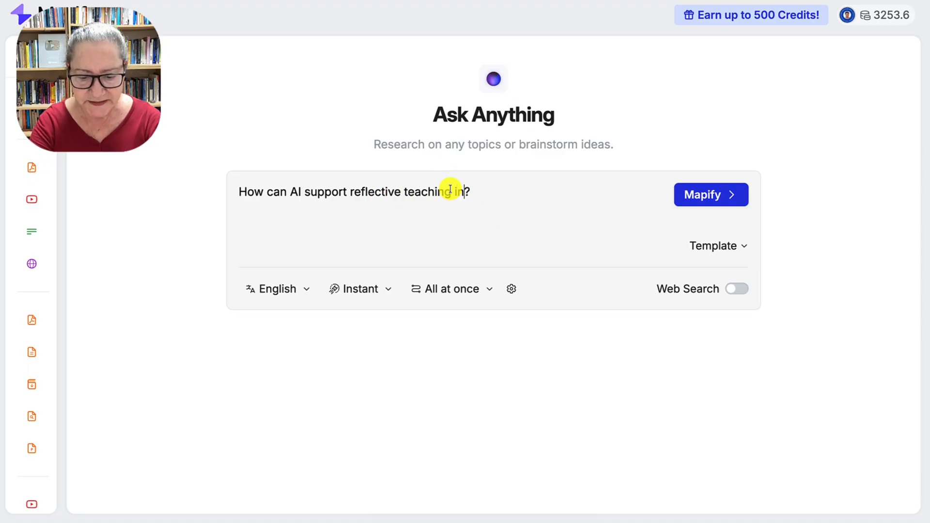
pyautogui.write('TESOL')
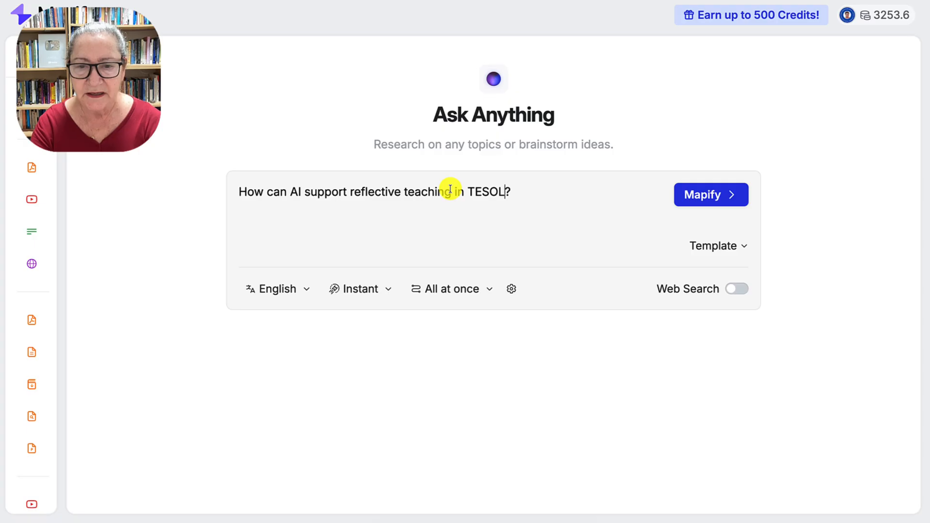
pyautogui.write('Online with AI')
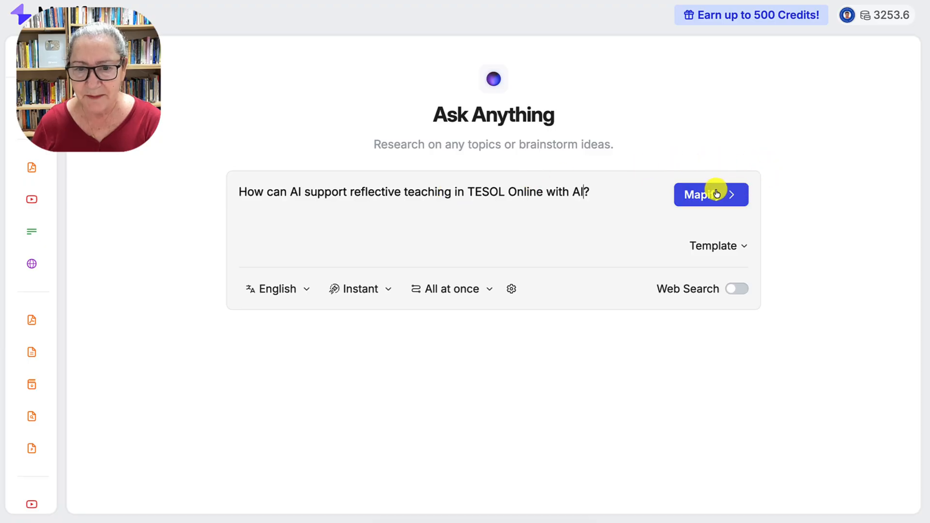
pyautogui.click(711, 195)
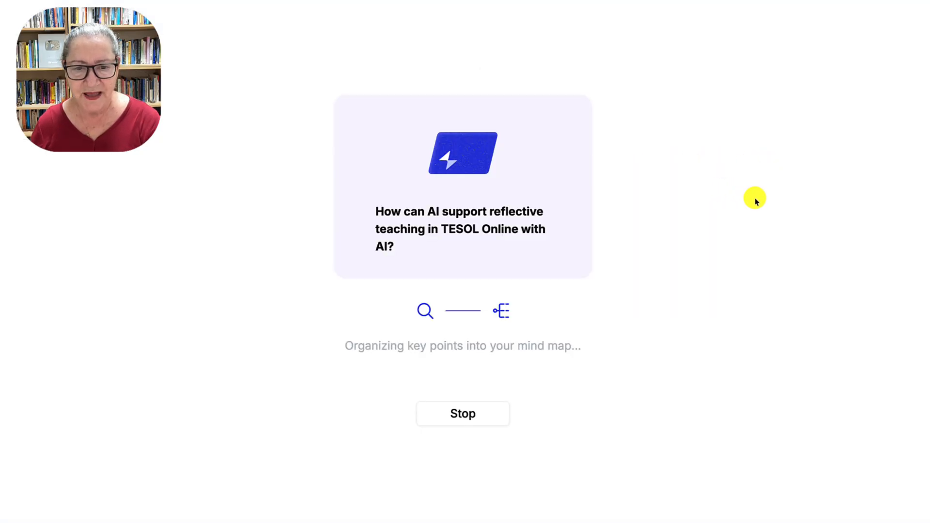
pyautogui.moveTo(628, 304)
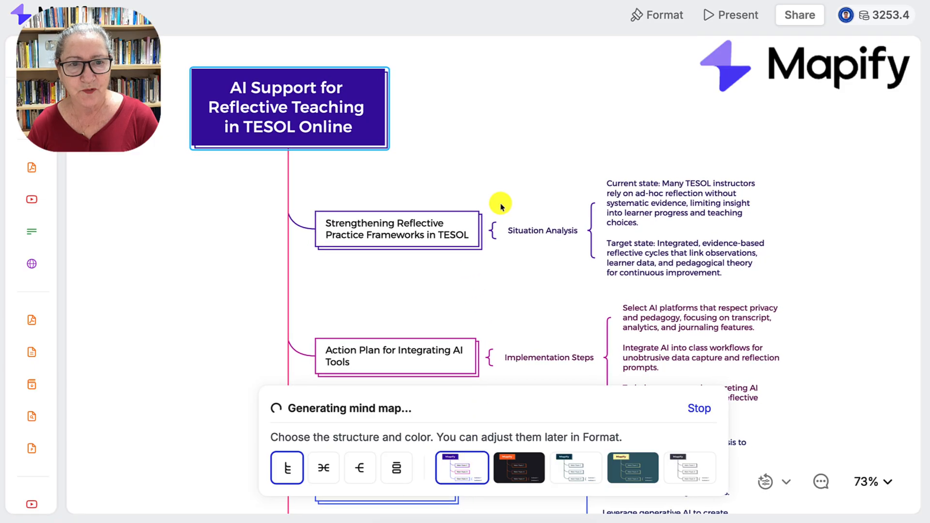
pyautogui.moveTo(484, 144)
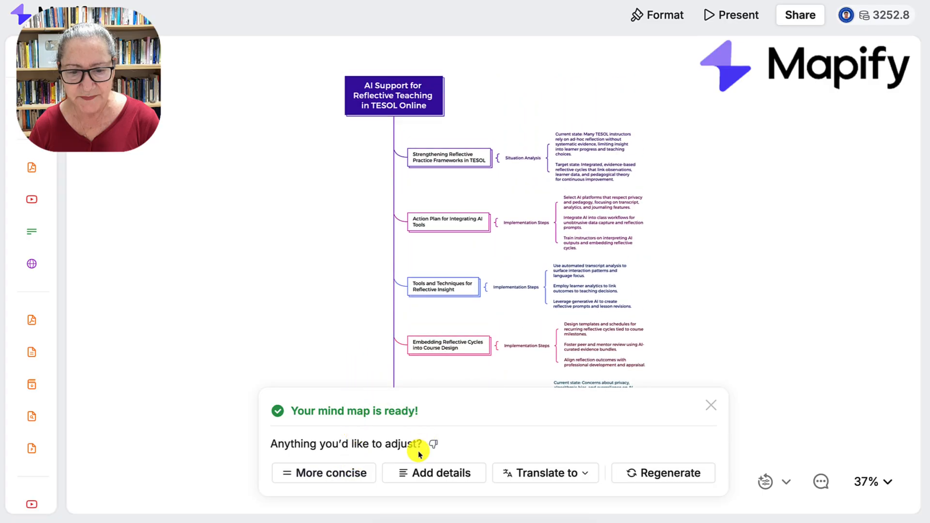
pyautogui.moveTo(583, 476)
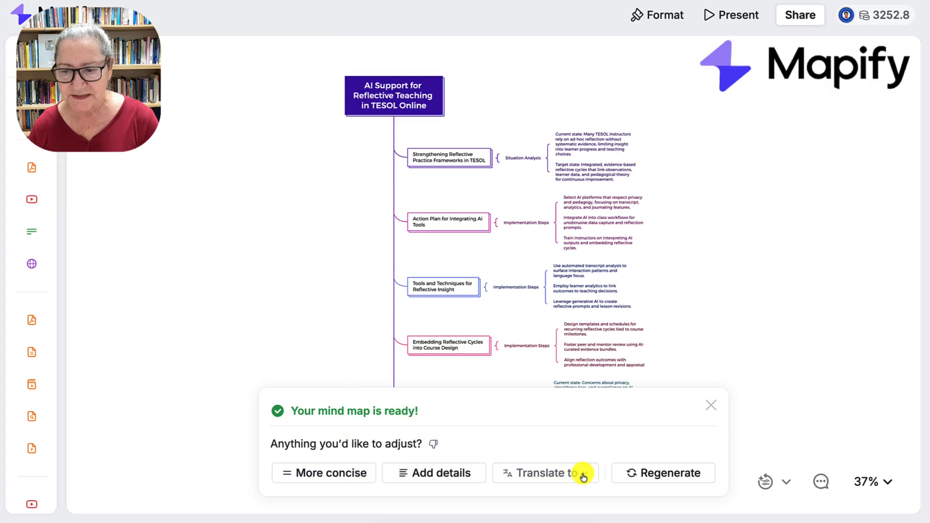
pyautogui.moveTo(743, 28)
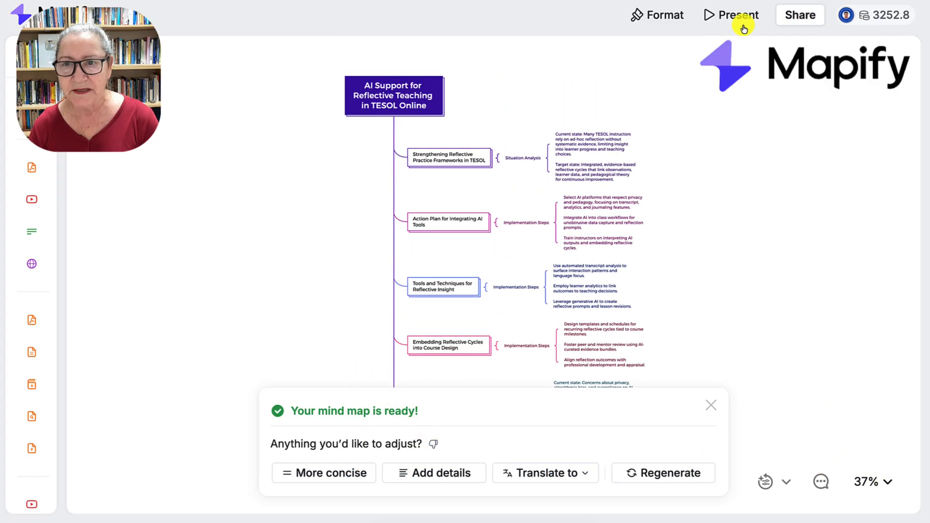
pyautogui.click(732, 15)
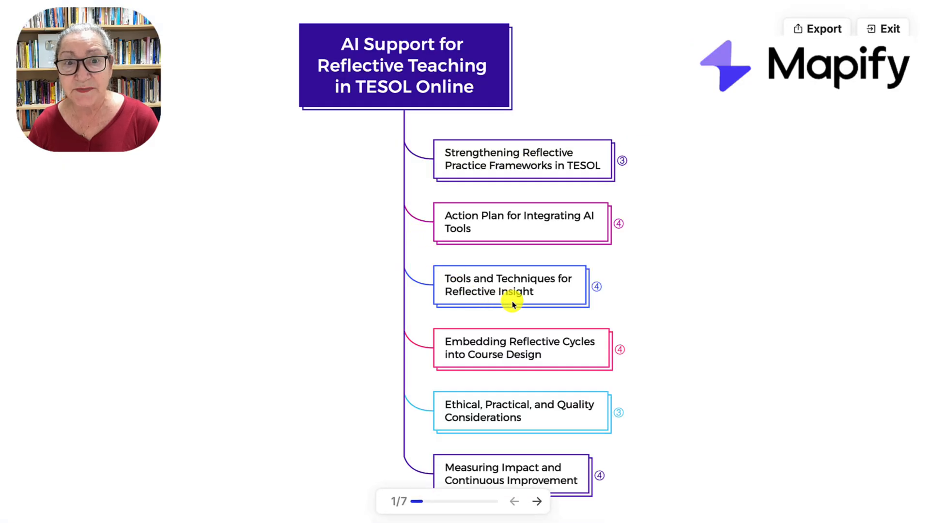
pyautogui.moveTo(514, 398)
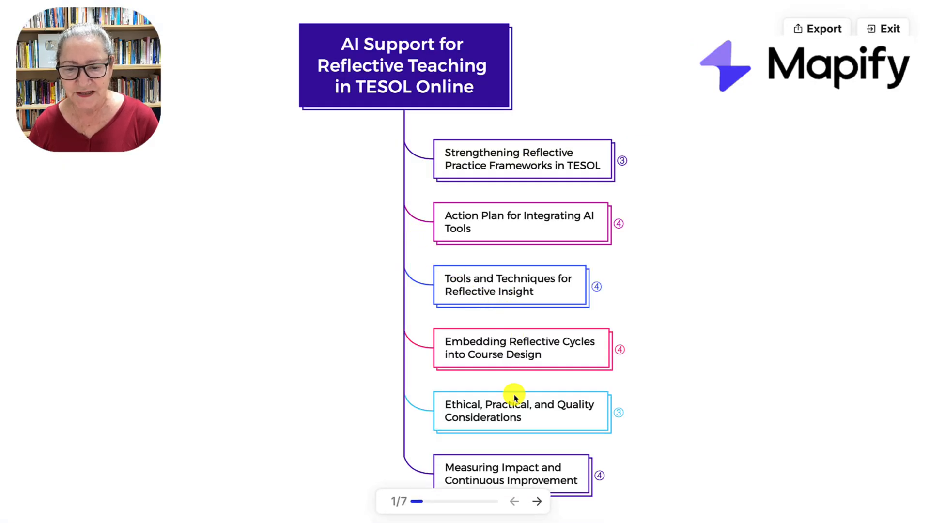
pyautogui.click(537, 504)
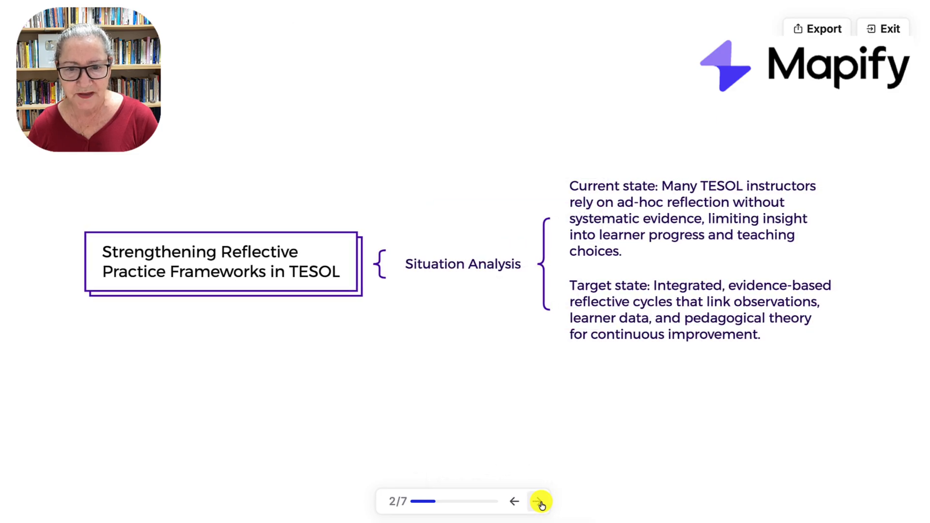
pyautogui.click(538, 500)
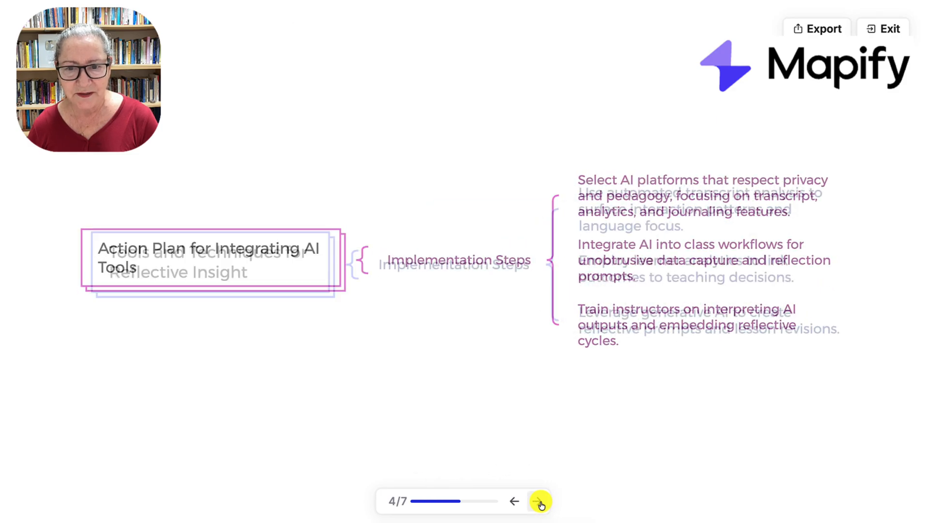
pyautogui.click(540, 515)
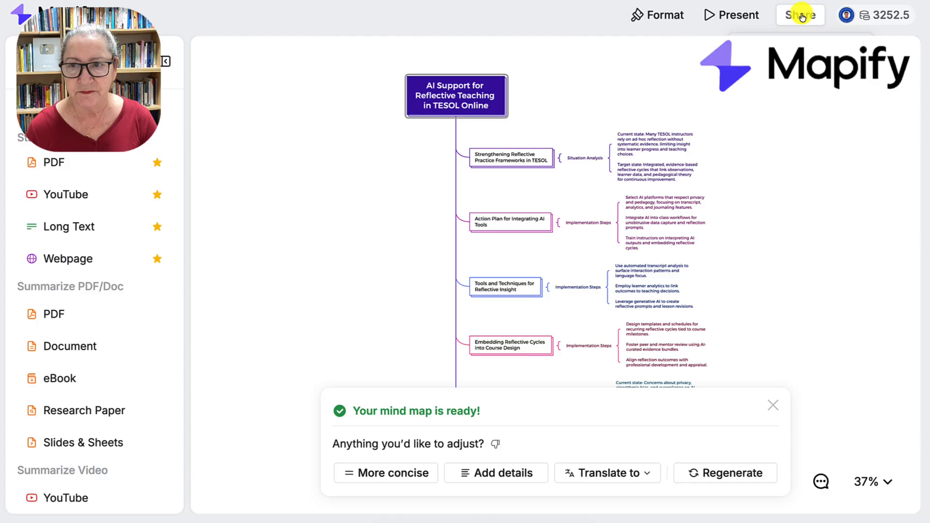
pyautogui.click(799, 15)
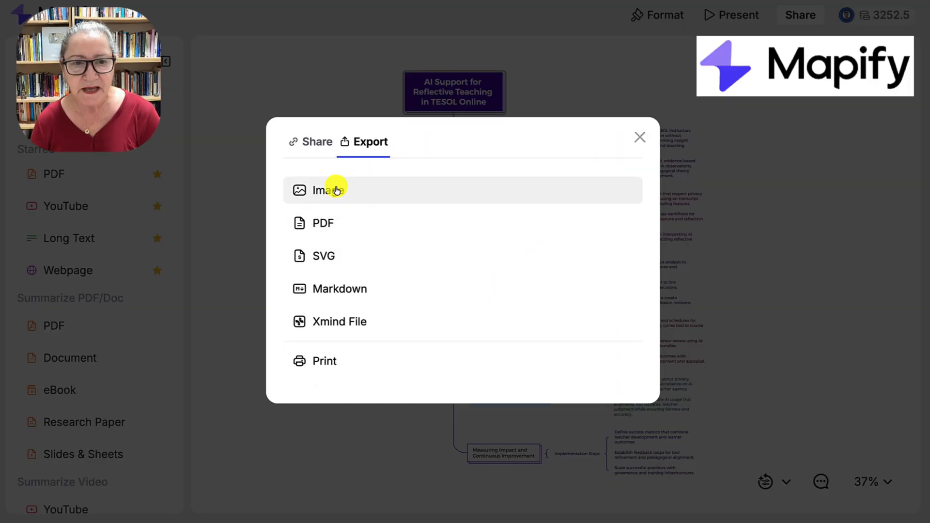
pyautogui.moveTo(333, 229)
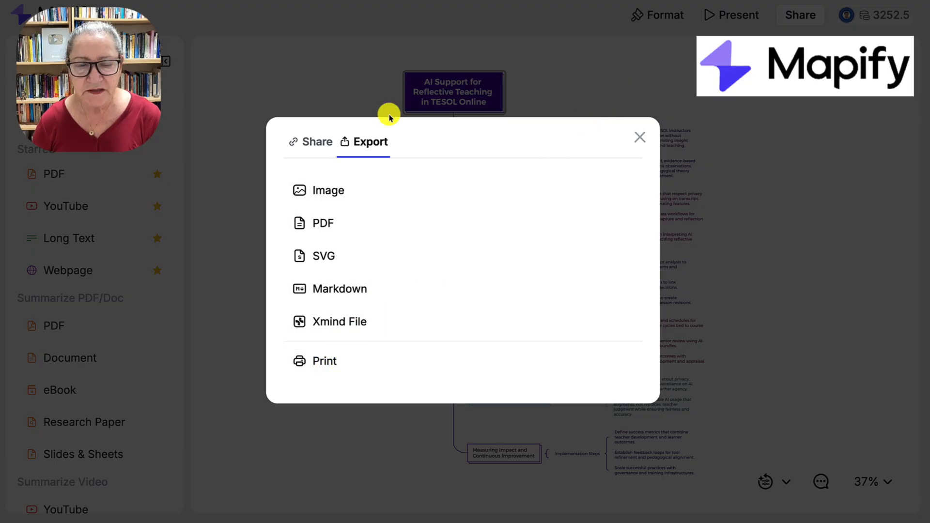
pyautogui.click(317, 142)
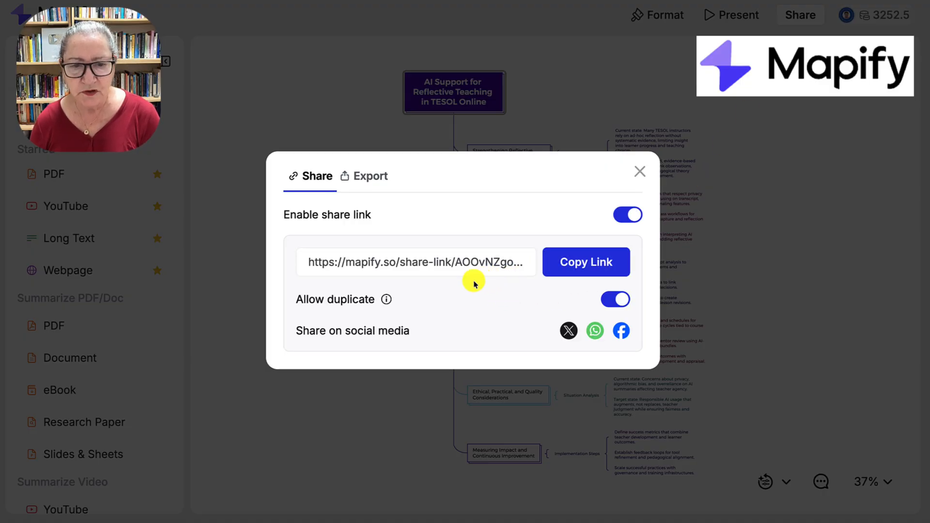
pyautogui.moveTo(475, 333)
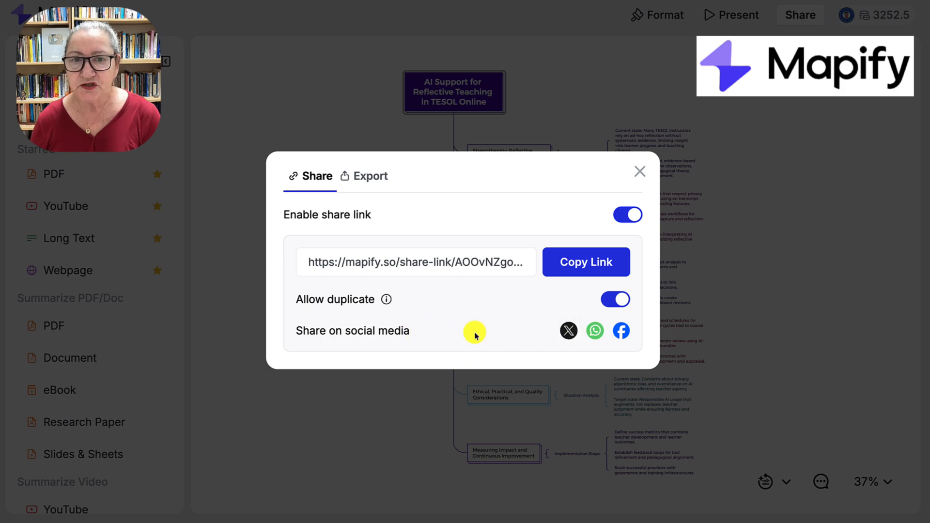
pyautogui.moveTo(527, 314)
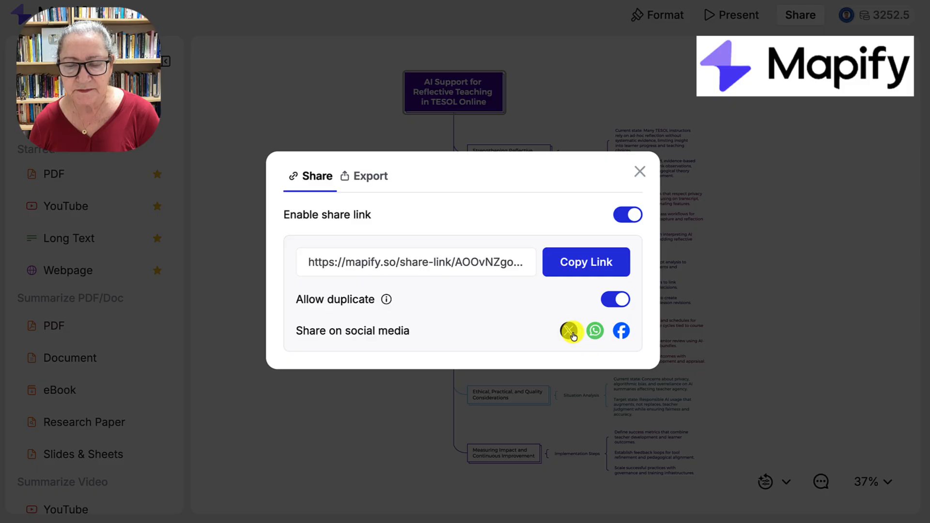
pyautogui.moveTo(642, 334)
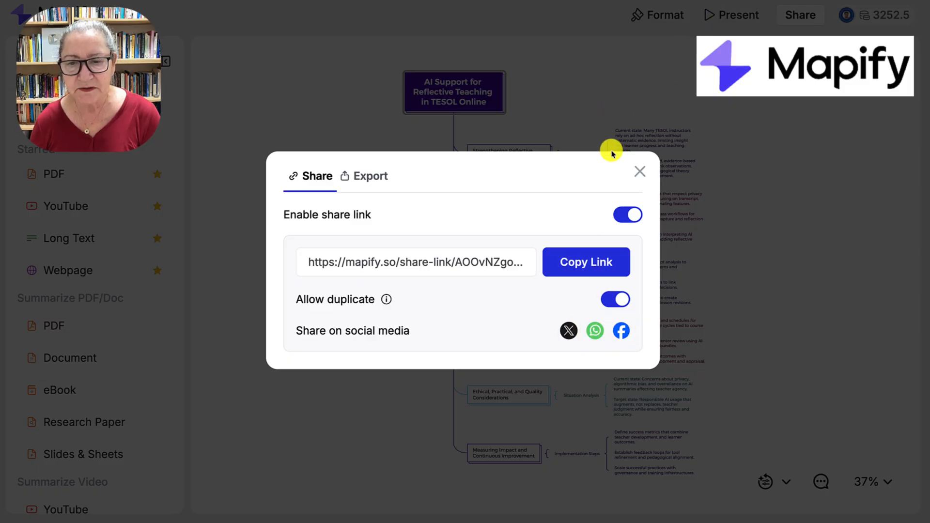
pyautogui.click(639, 171)
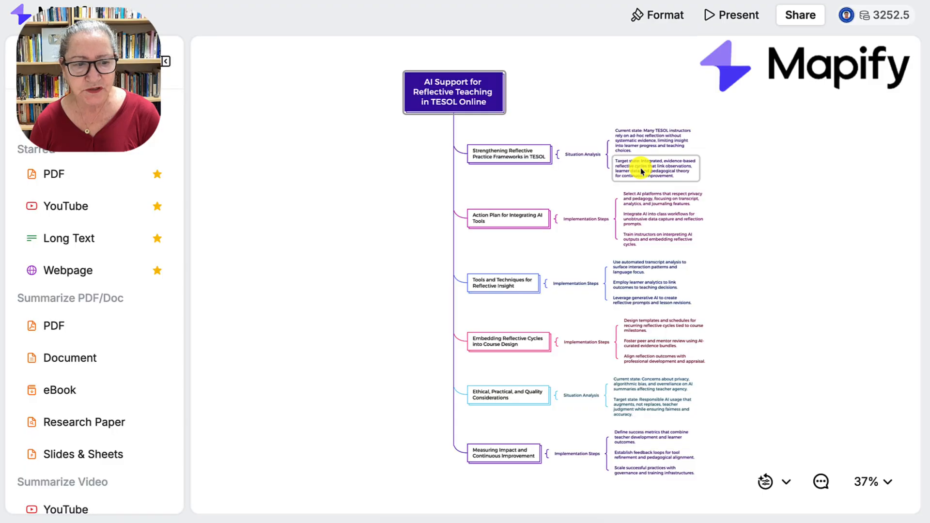
pyautogui.moveTo(130, 326)
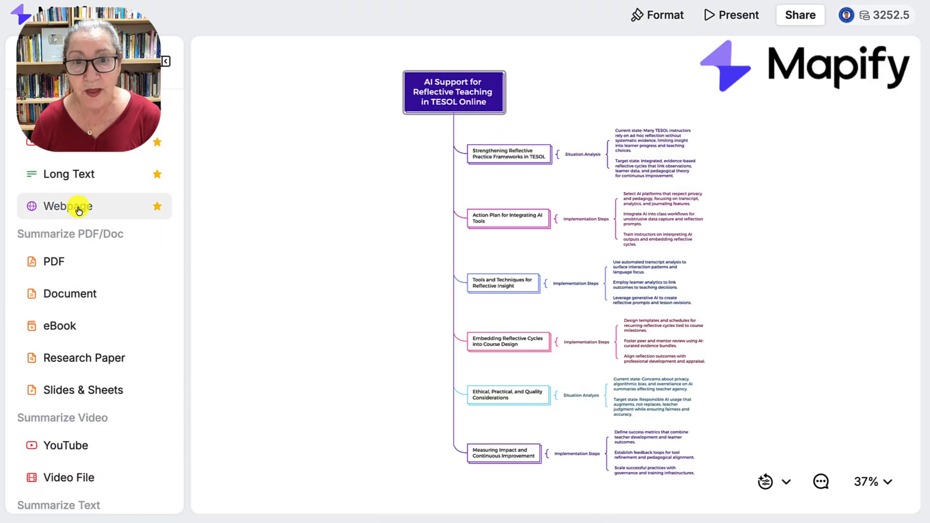
# Step: Open the Webpage Mind Map Summarizer from the left sidebar
pyautogui.click(68, 206)
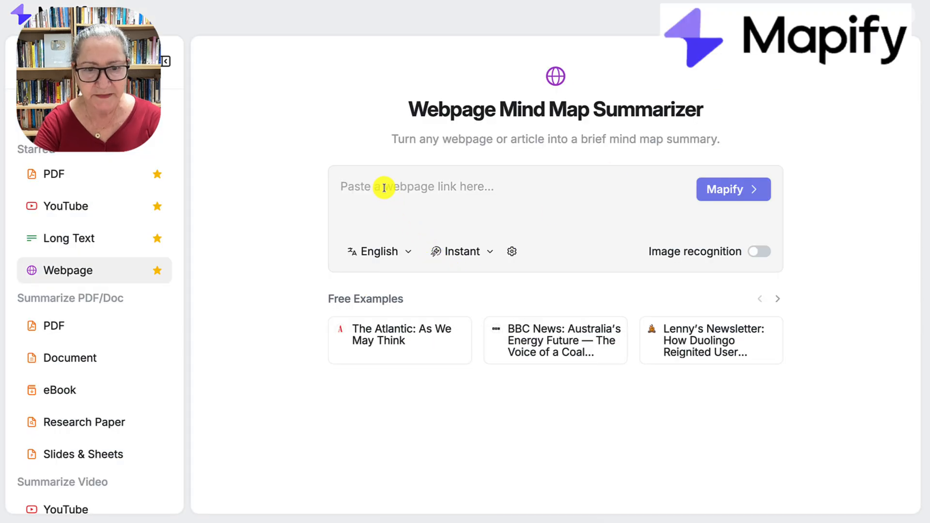
pyautogui.write('https://integrating-technology.org/')
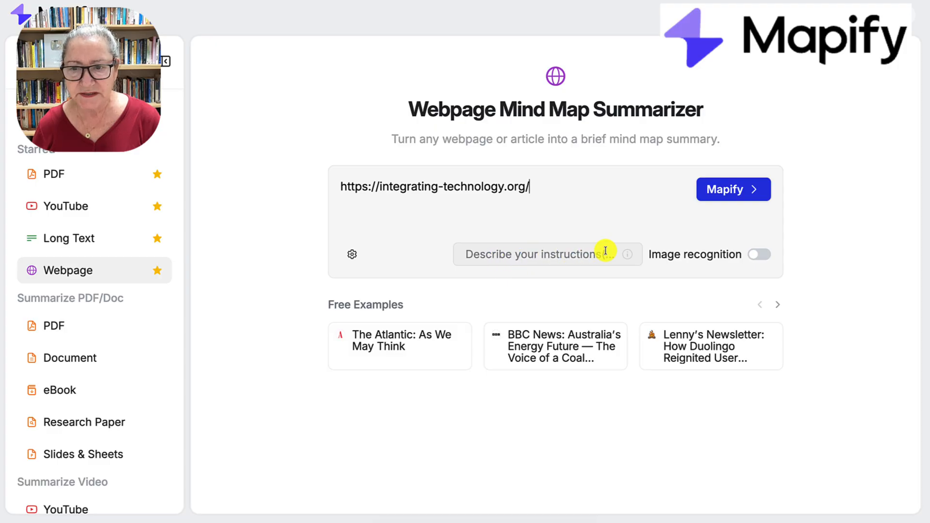
pyautogui.moveTo(756, 255)
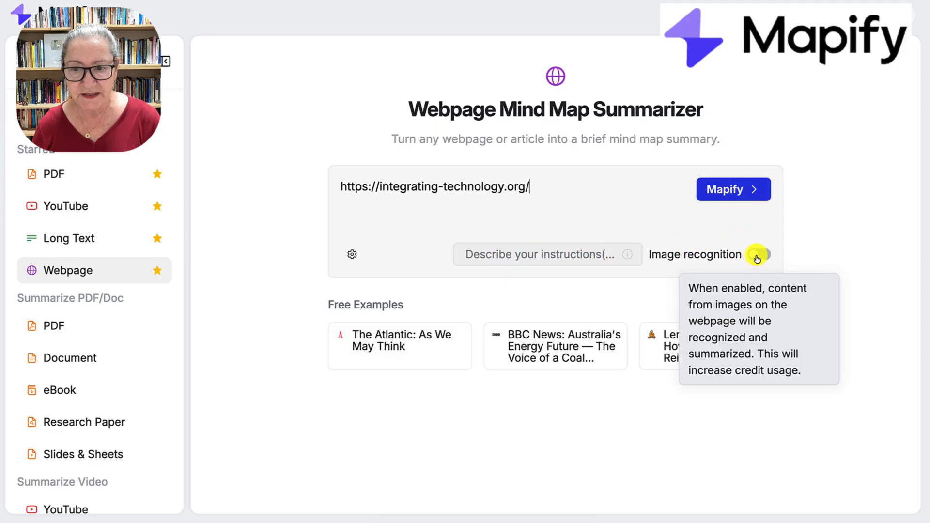
pyautogui.click(759, 254)
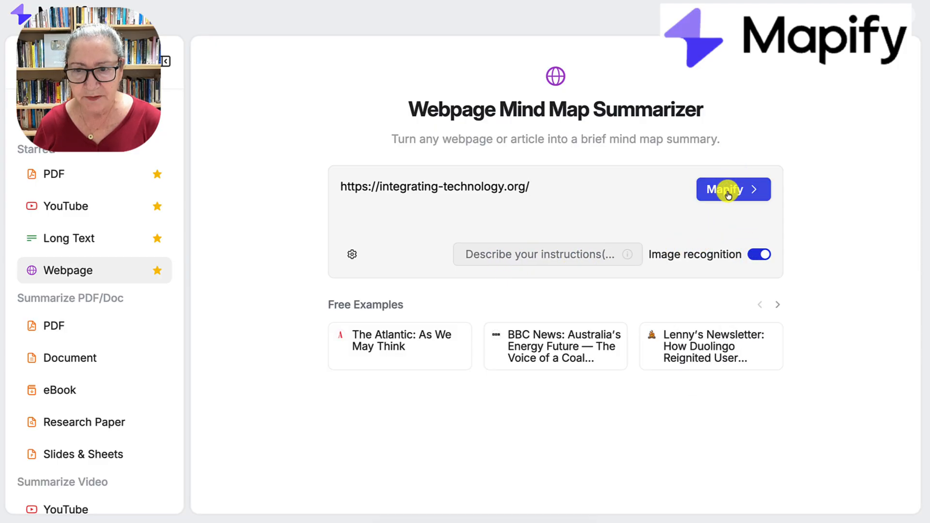
pyautogui.click(728, 188)
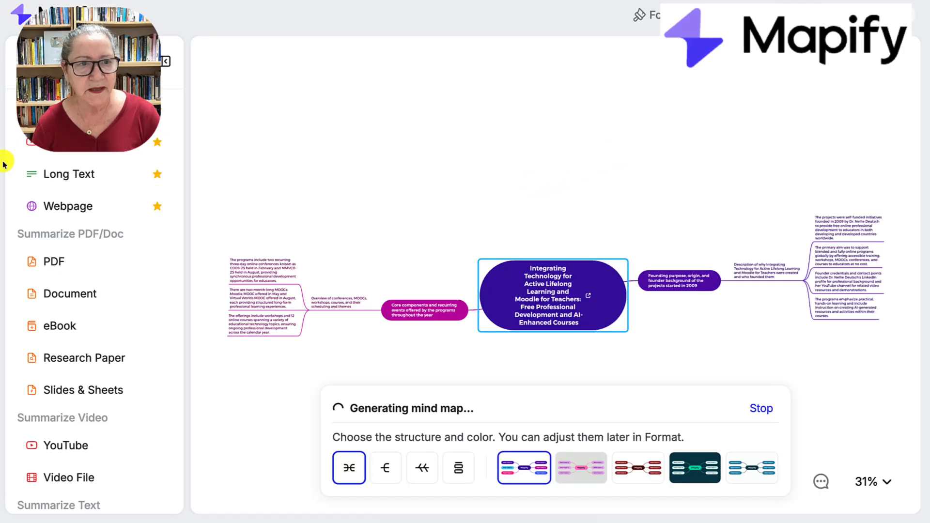
pyautogui.click(166, 61)
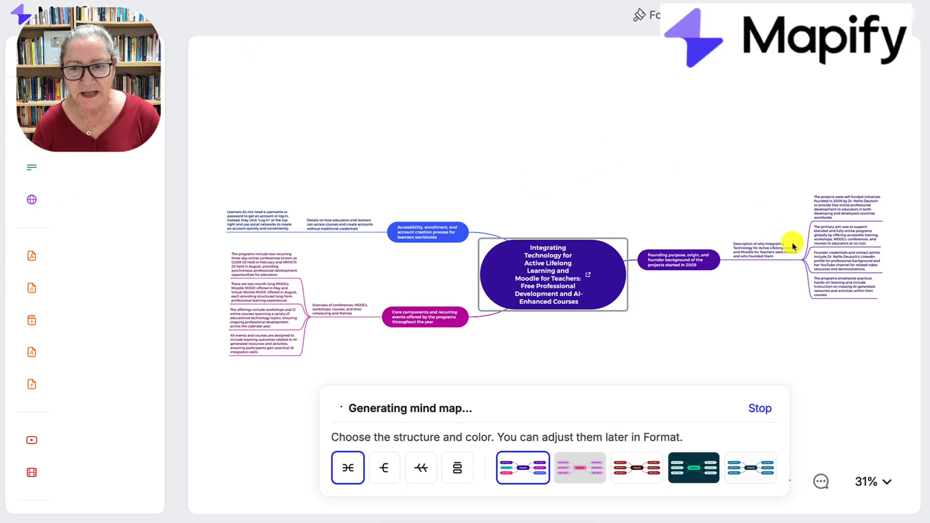